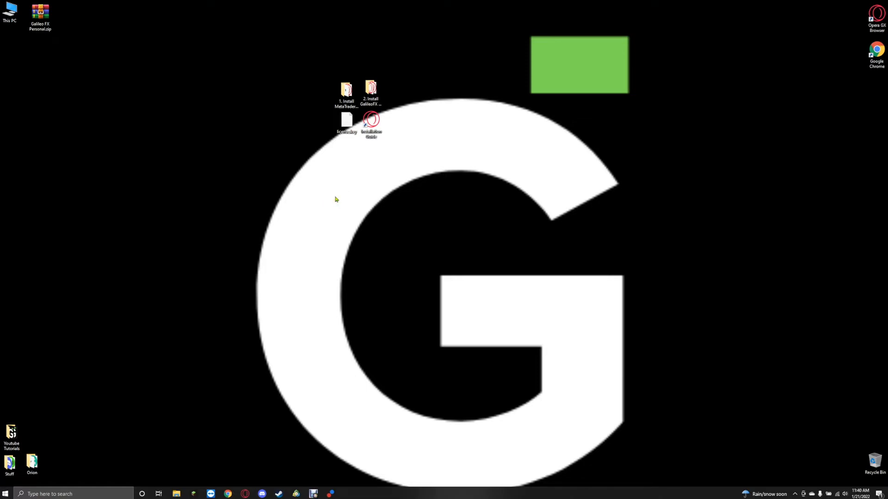
pyautogui.moveTo(369, 210)
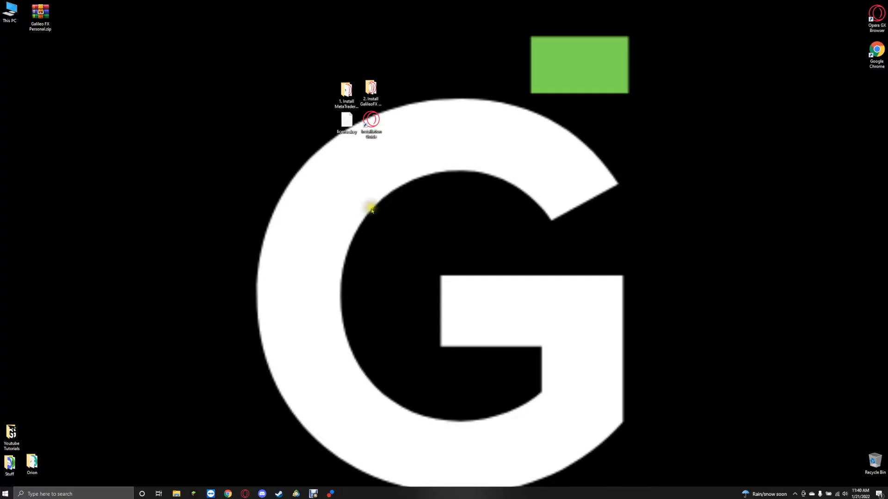
pyautogui.moveTo(349, 179)
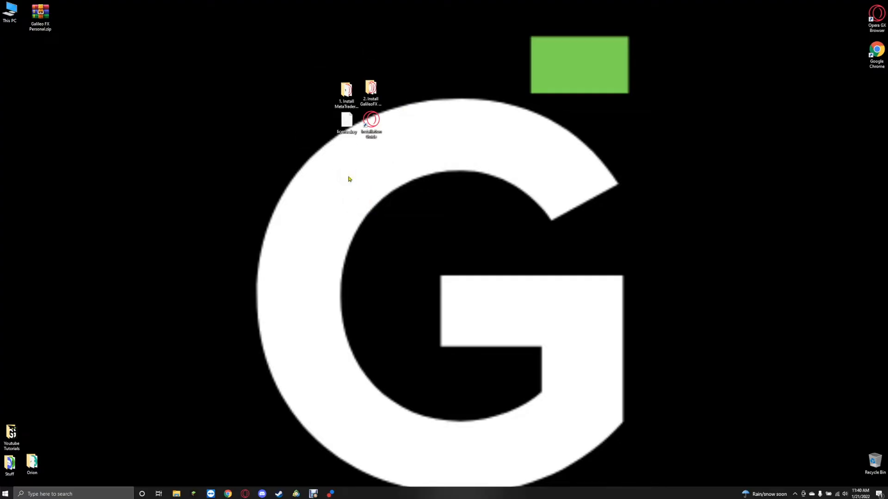
pyautogui.moveTo(335, 234)
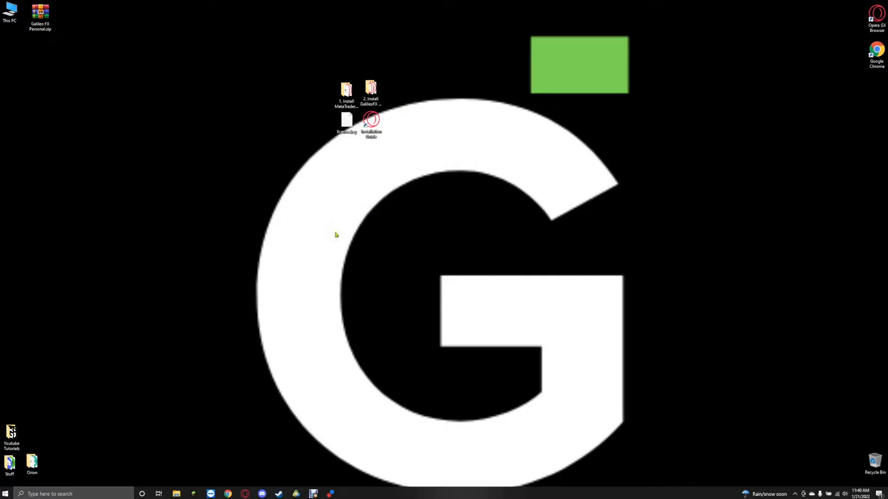
pyautogui.moveTo(147, 107)
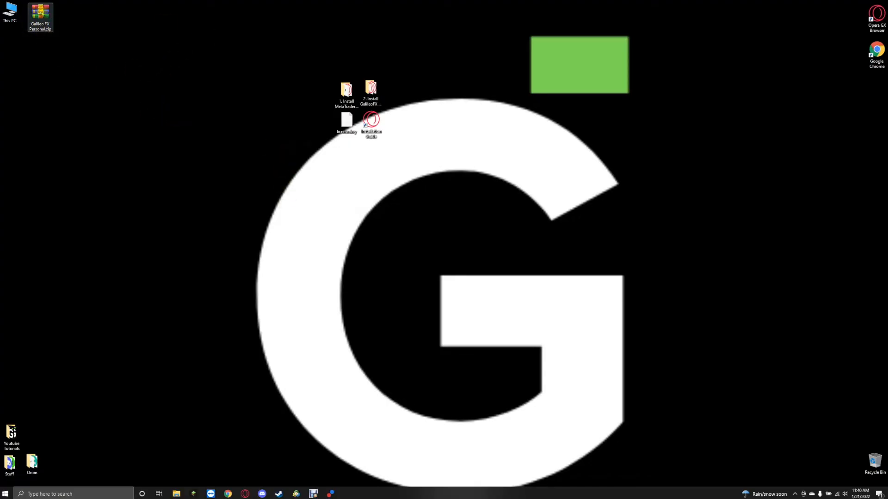
pyautogui.moveTo(39, 17)
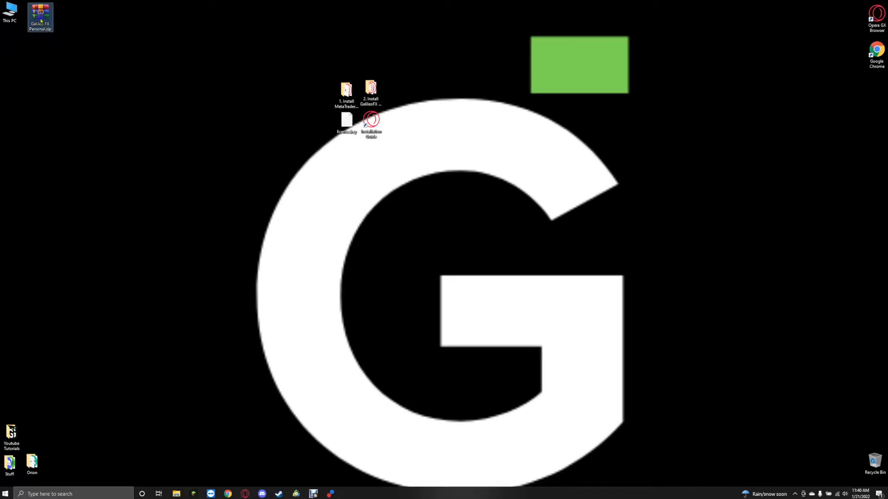
# Extract Galileo FX Personal.zip into a folder on the Desktop via WinRAR's Extract files
pyautogui.rightClick(39, 15)
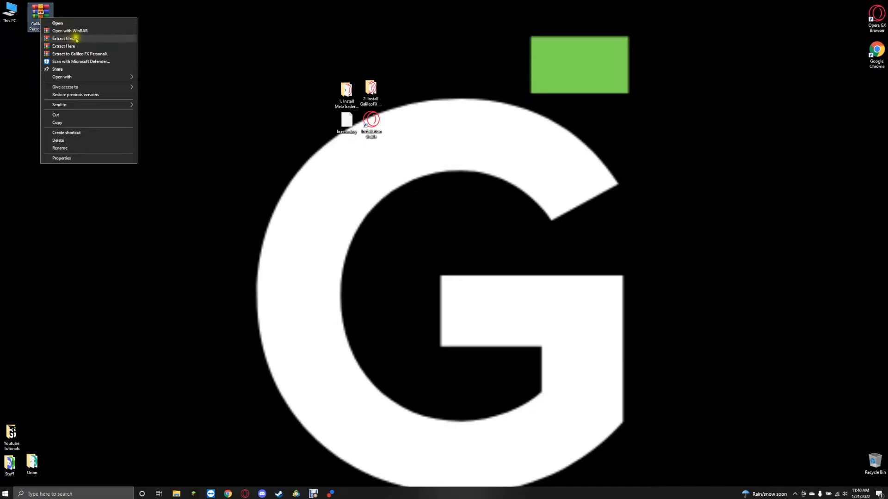
pyautogui.click(64, 38)
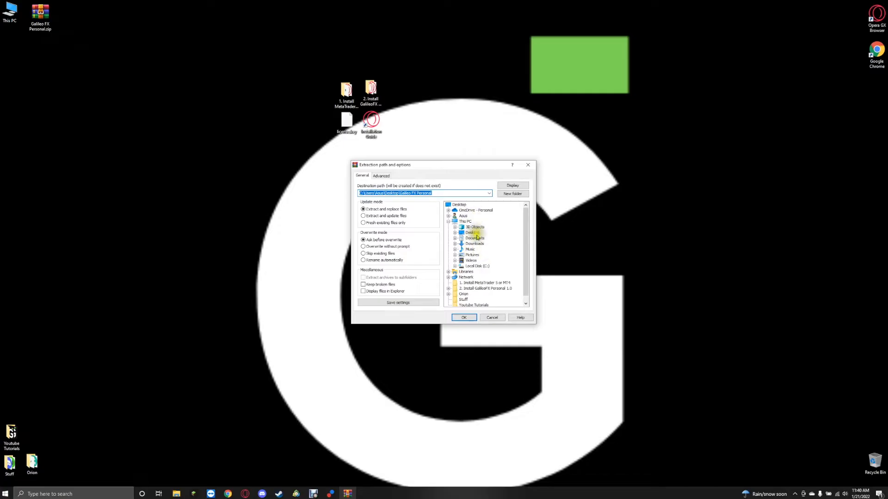
pyautogui.click(463, 317)
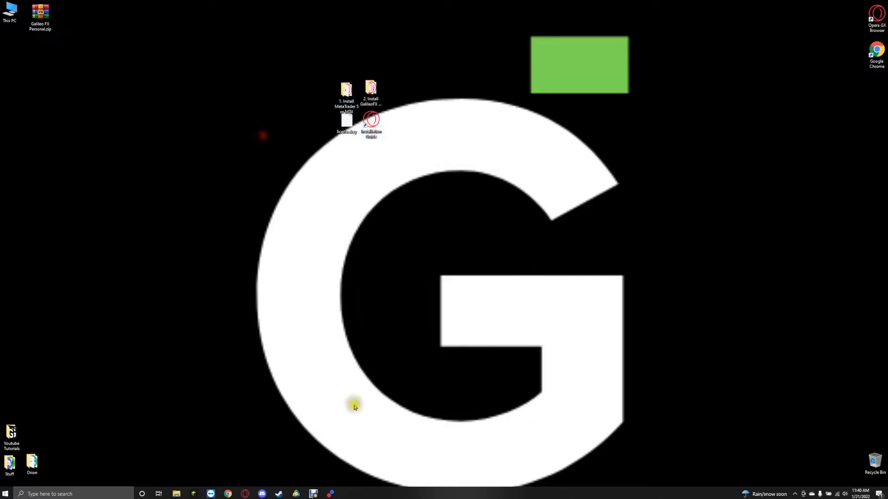
pyautogui.moveTo(295, 494)
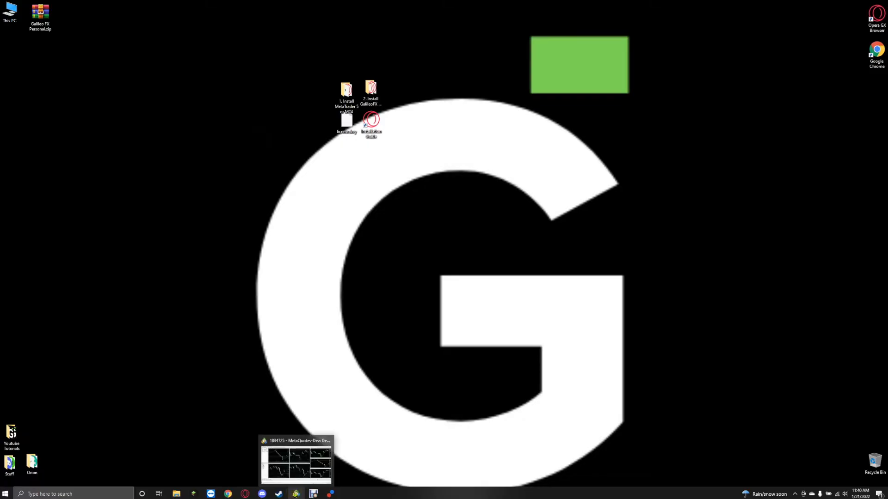
# Bring MetaTrader 5 forward and reach Open Data Folder from its File menu
pyautogui.click(295, 458)
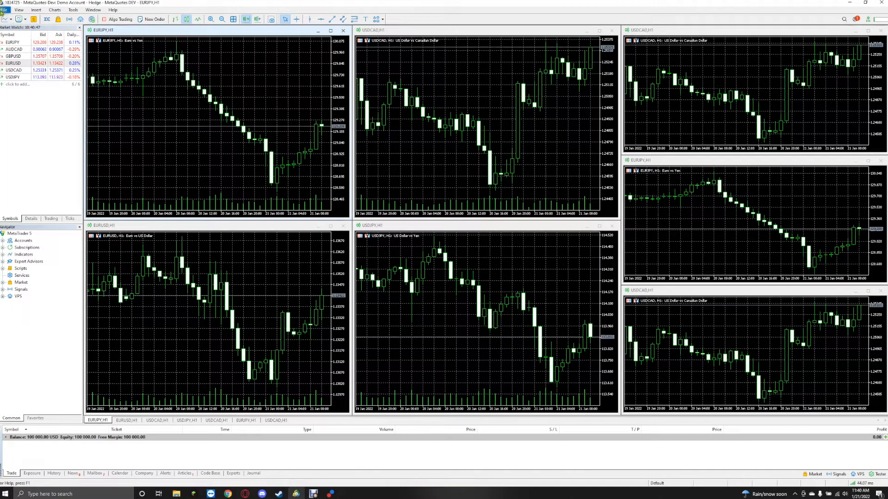
pyautogui.click(5, 9)
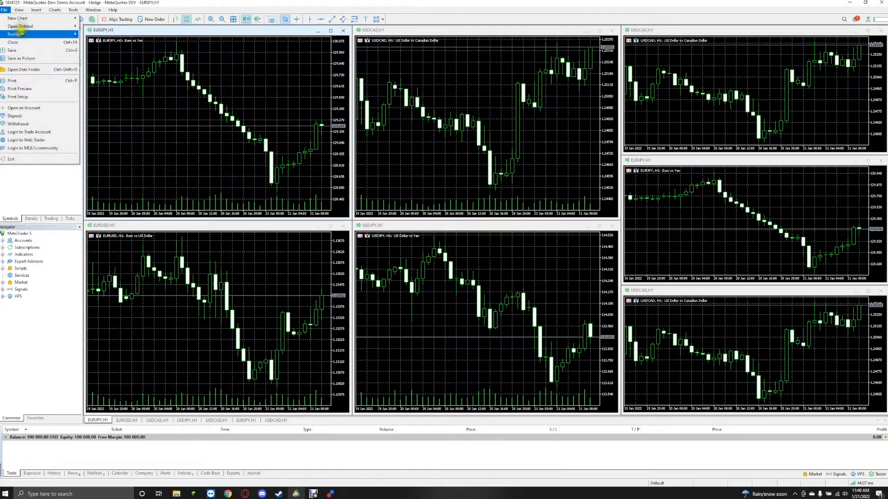
pyautogui.moveTo(22, 69)
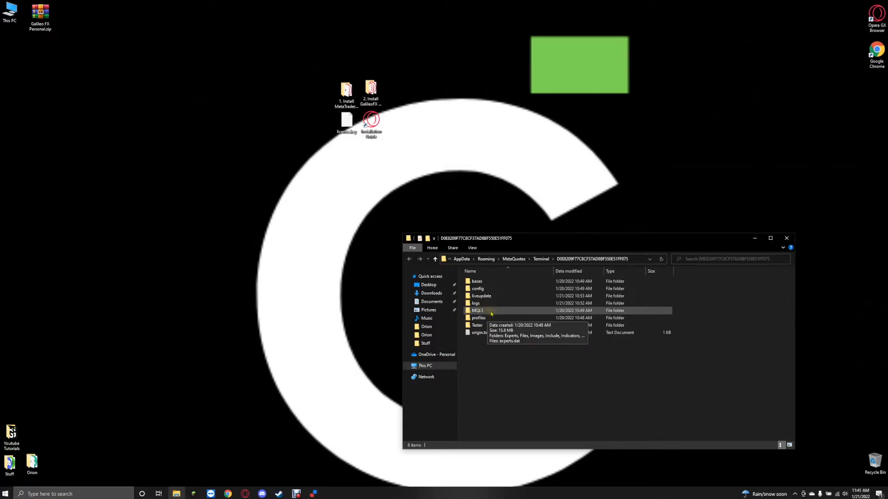
pyautogui.moveTo(498, 322)
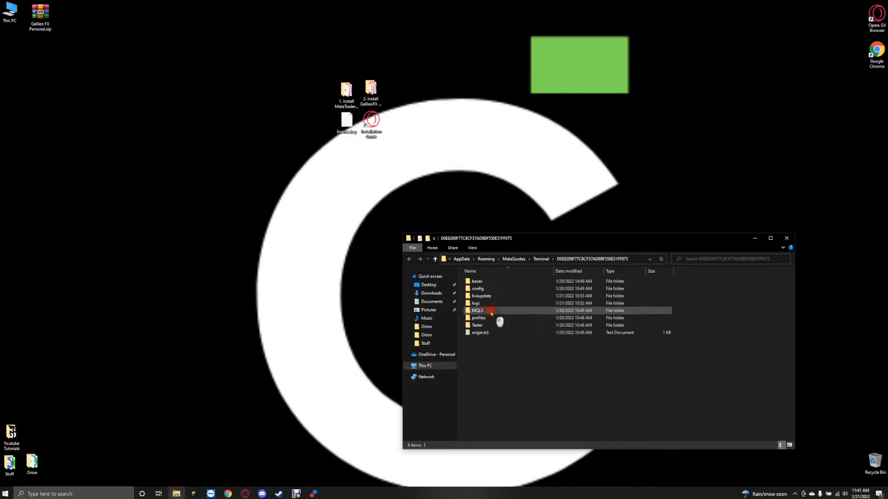
# Navigate into MQL5 > Experts > Advisors and look over the sample expert files
pyautogui.doubleClick(477, 311)
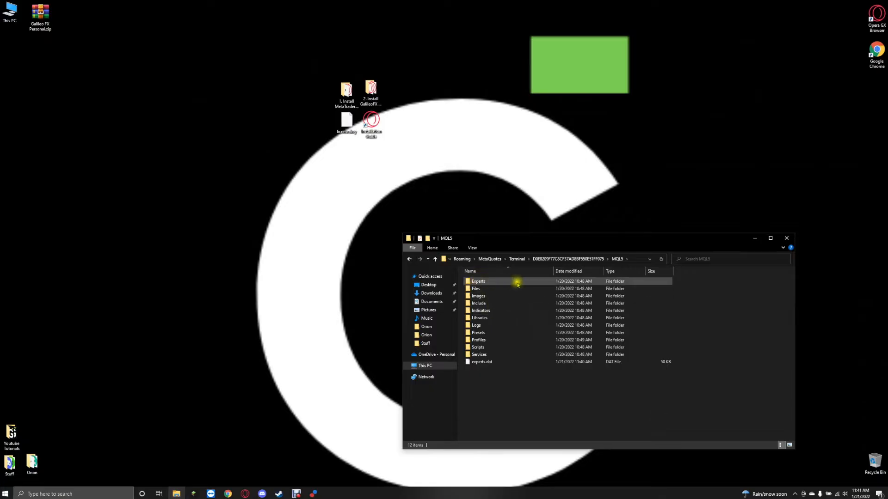
pyautogui.moveTo(499, 281)
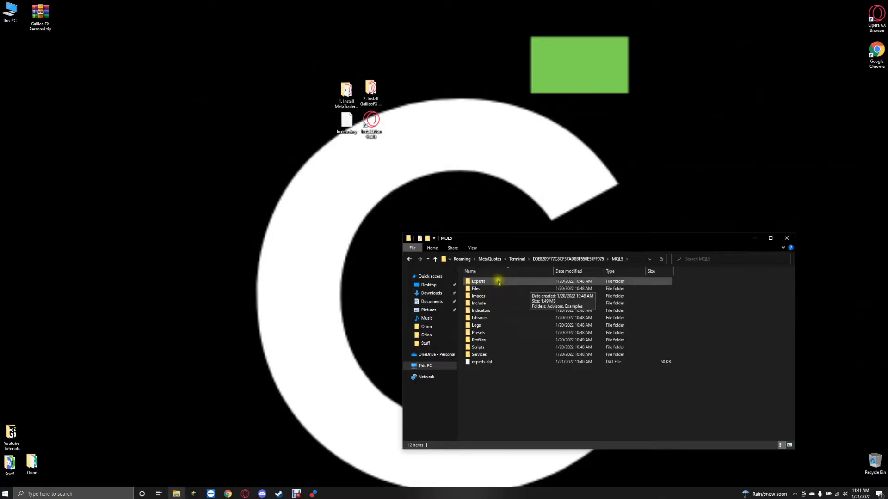
pyautogui.doubleClick(478, 281)
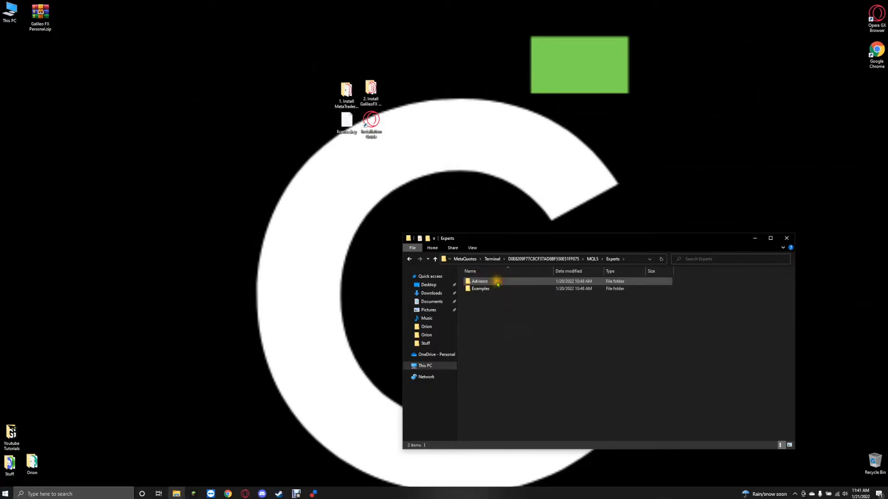
pyautogui.moveTo(510, 283)
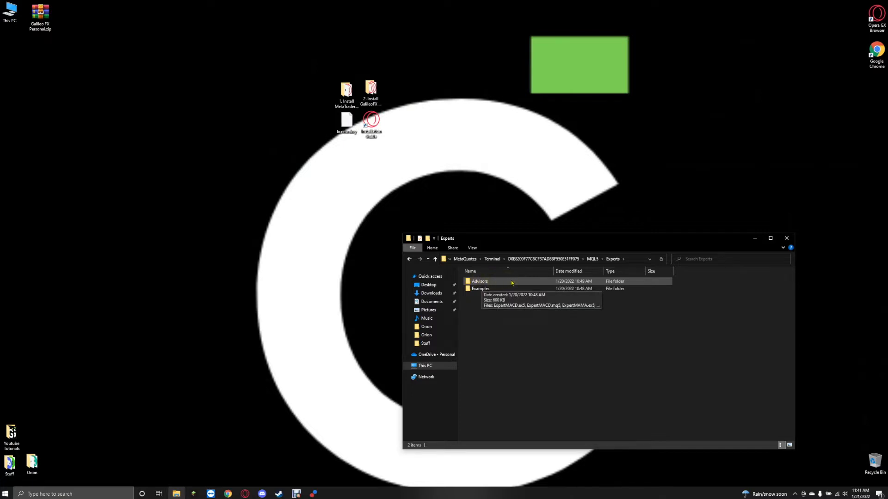
pyautogui.doubleClick(480, 281)
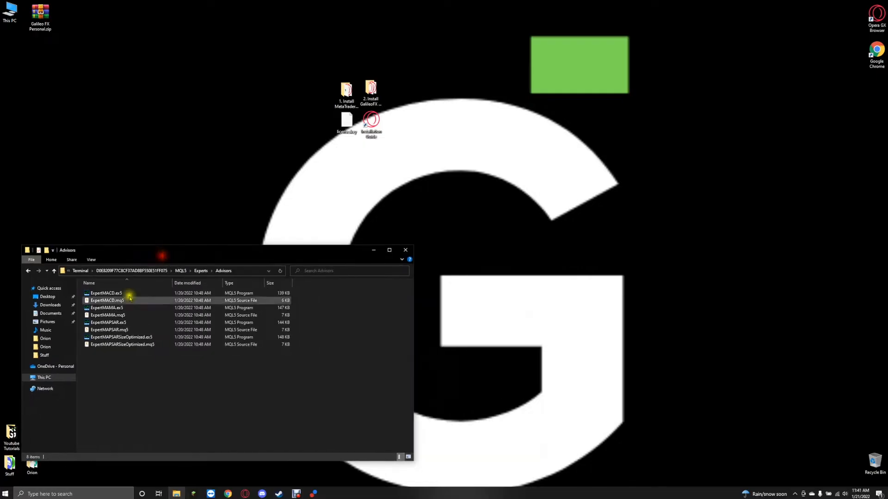
pyautogui.click(106, 307)
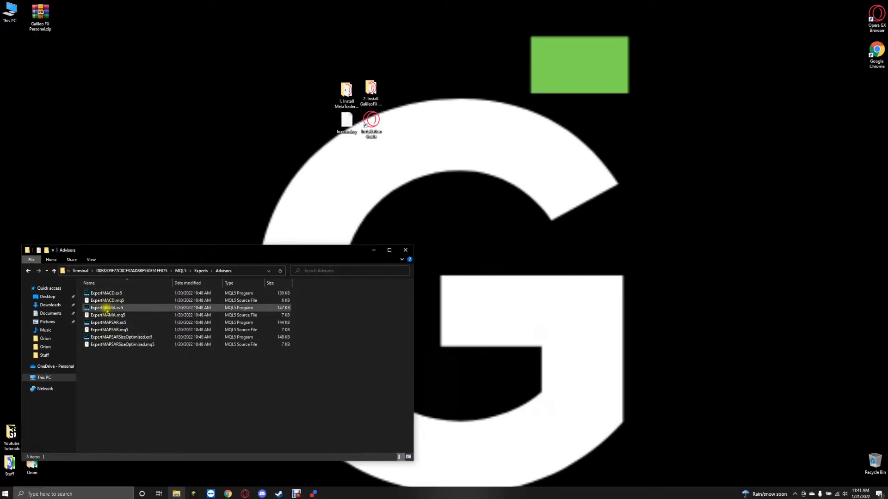
pyautogui.click(109, 329)
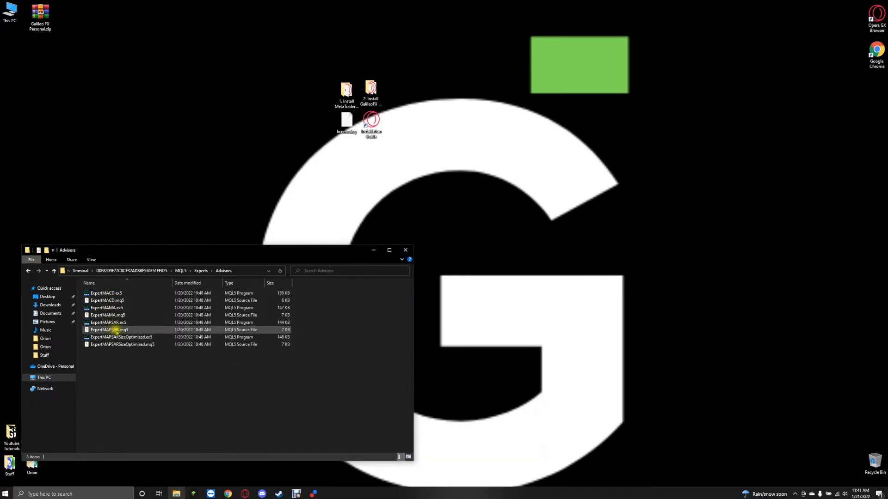
pyautogui.moveTo(357, 177)
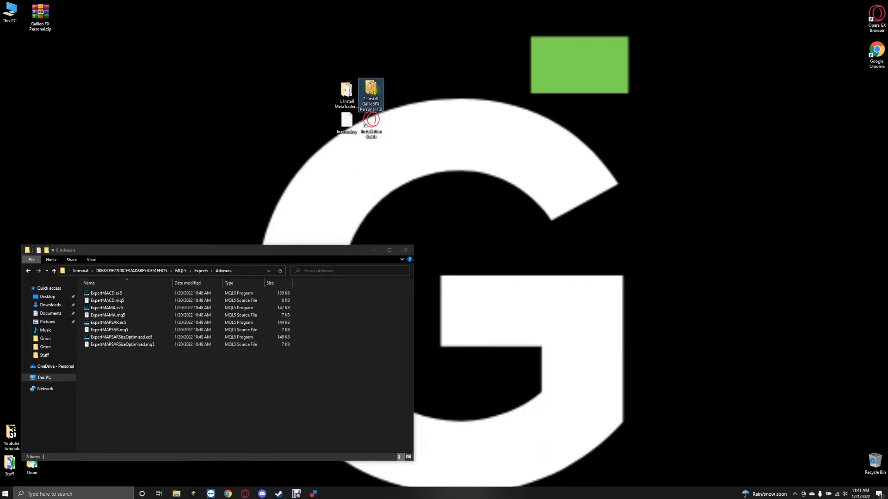
pyautogui.moveTo(370, 93)
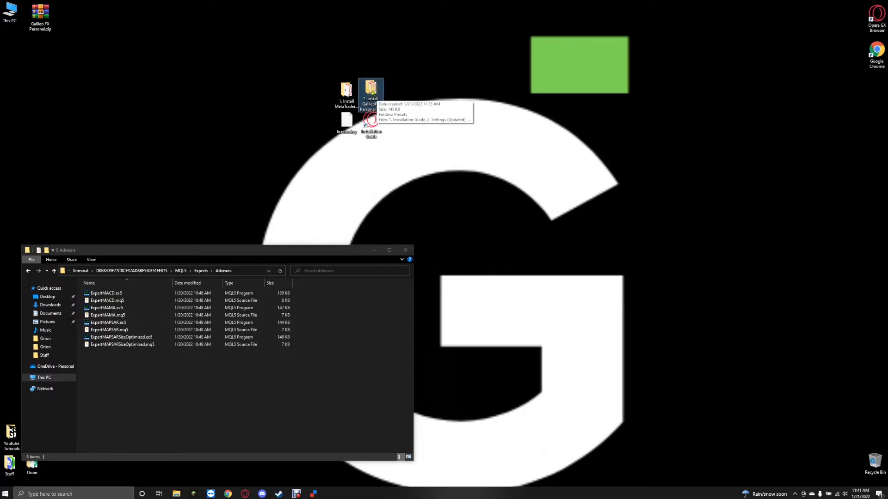
# Copy Galileo FX_MT5_Personal.ex5 from the install folder and paste it into Advisors
pyautogui.doubleClick(371, 91)
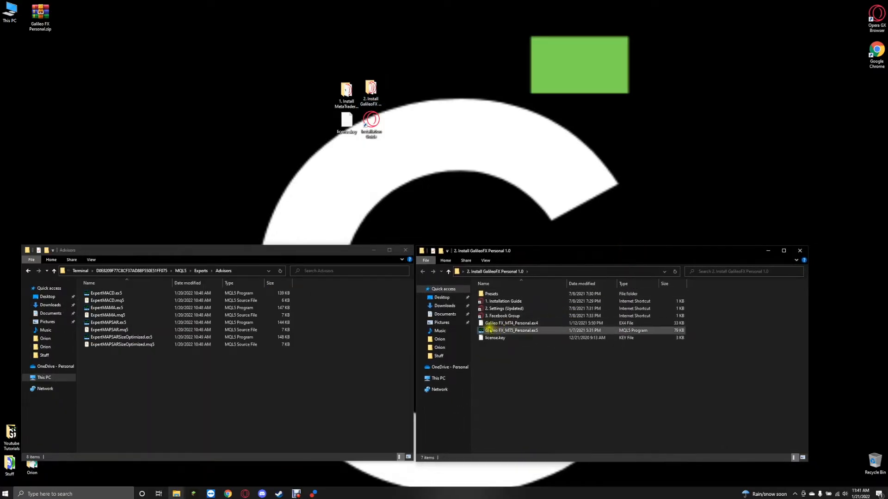
pyautogui.moveTo(511, 330)
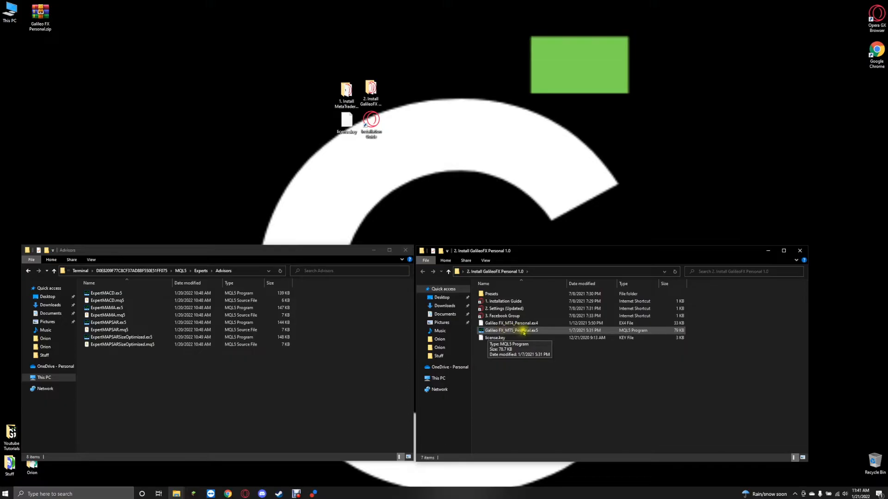
pyautogui.rightClick(509, 330)
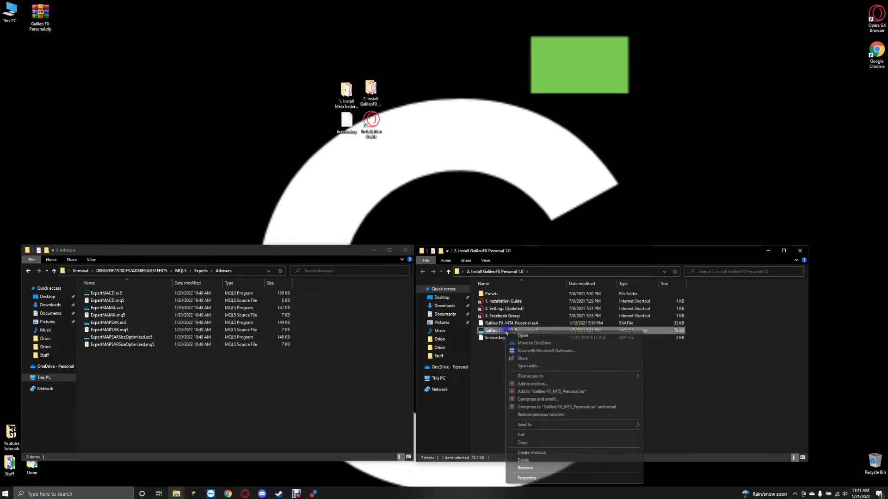
pyautogui.click(225, 365)
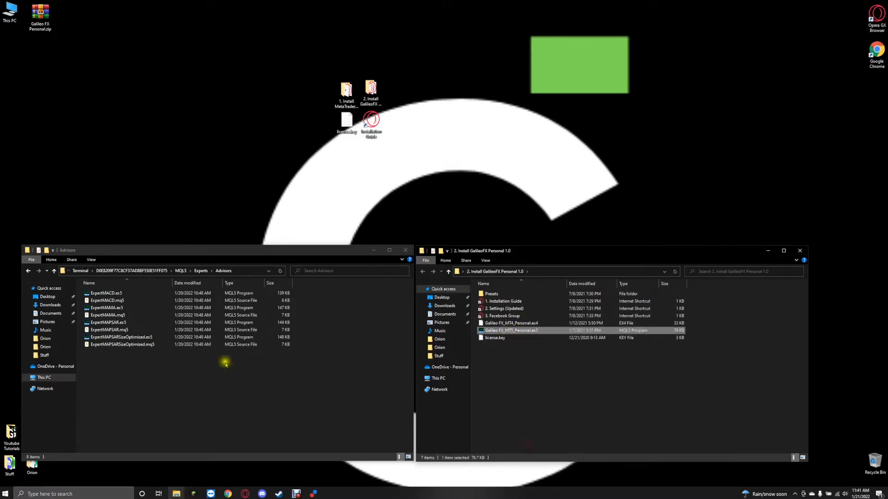
pyautogui.rightClick(226, 364)
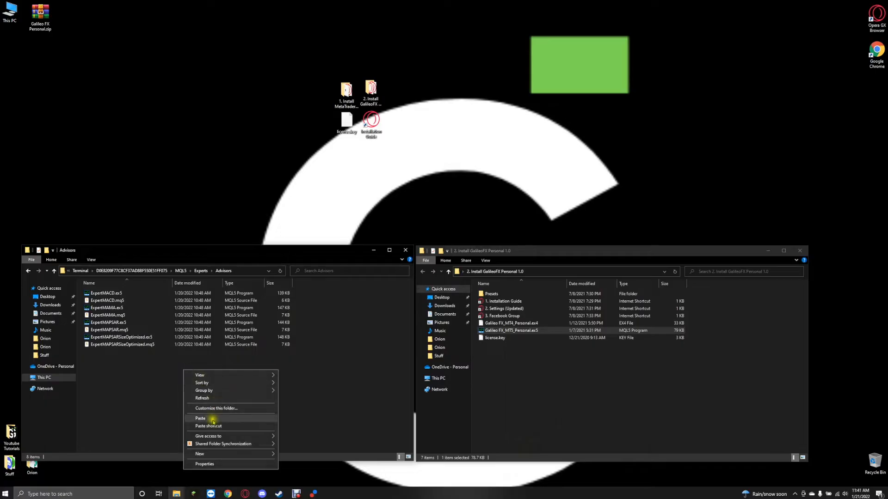
pyautogui.click(200, 417)
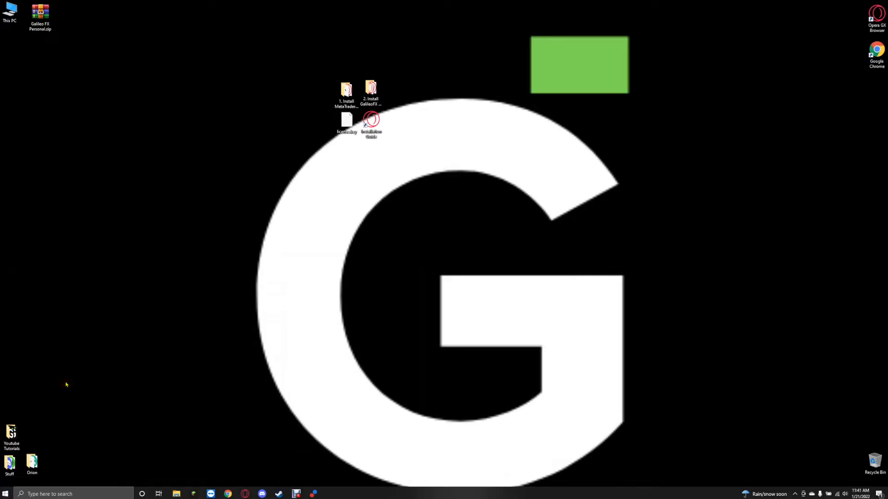
pyautogui.moveTo(413, 297)
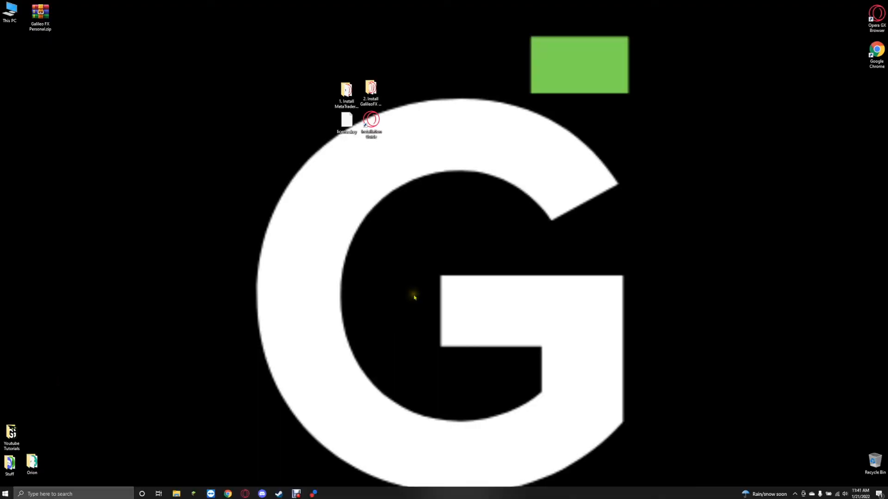
pyautogui.moveTo(377, 292)
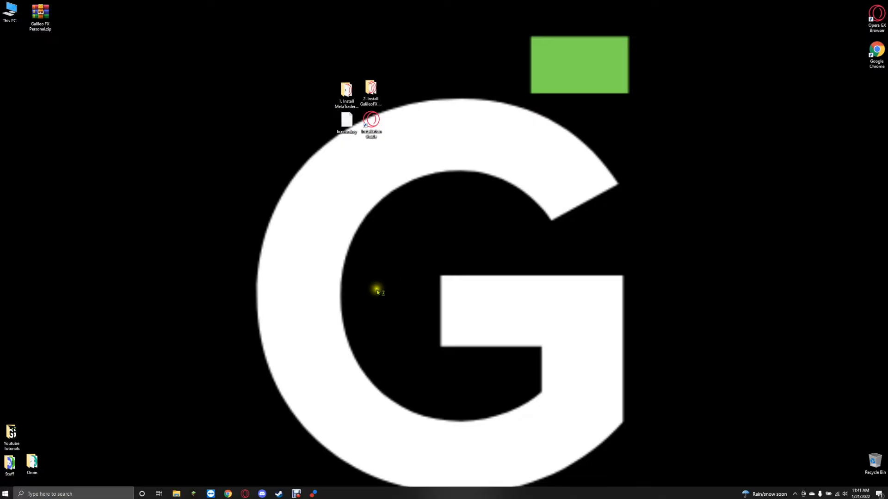
pyautogui.moveTo(418, 253)
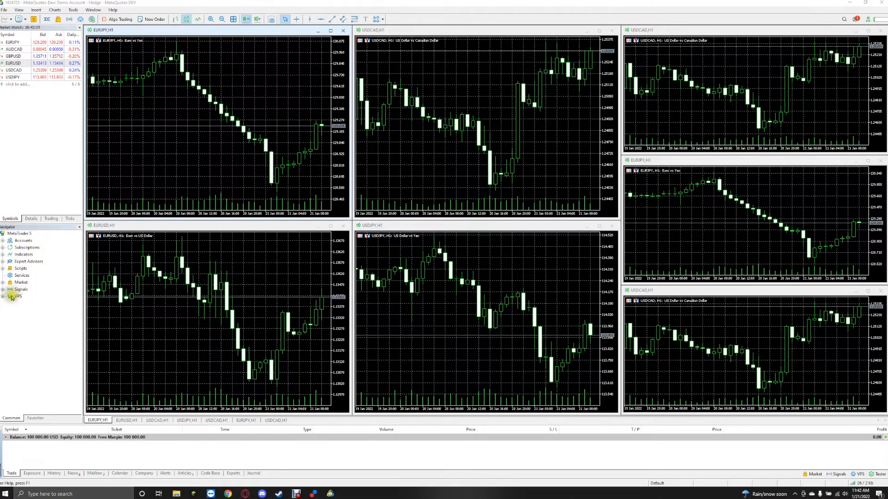
pyautogui.moveTo(77, 229)
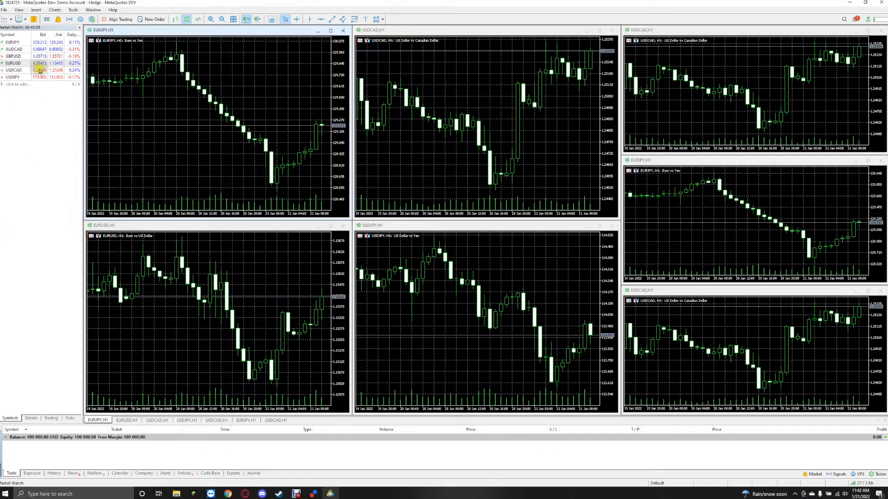
# Show the Navigator panel from the View menu
pyautogui.click(19, 9)
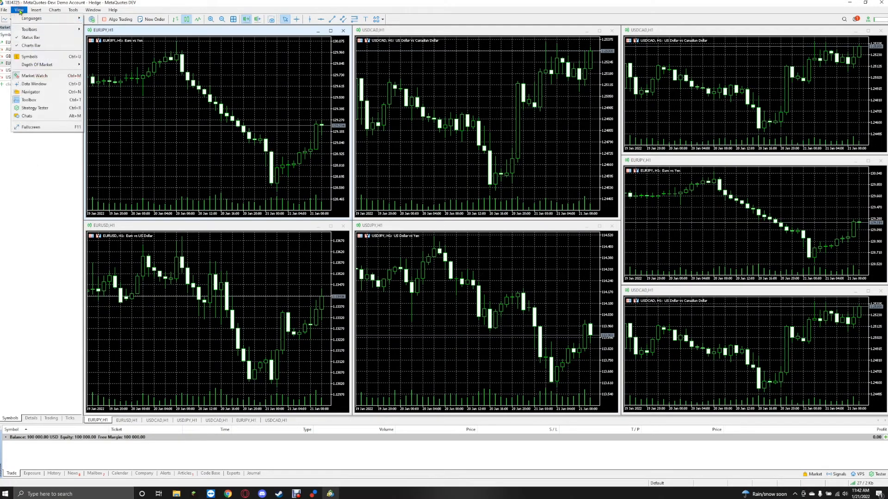
pyautogui.moveTo(30, 91)
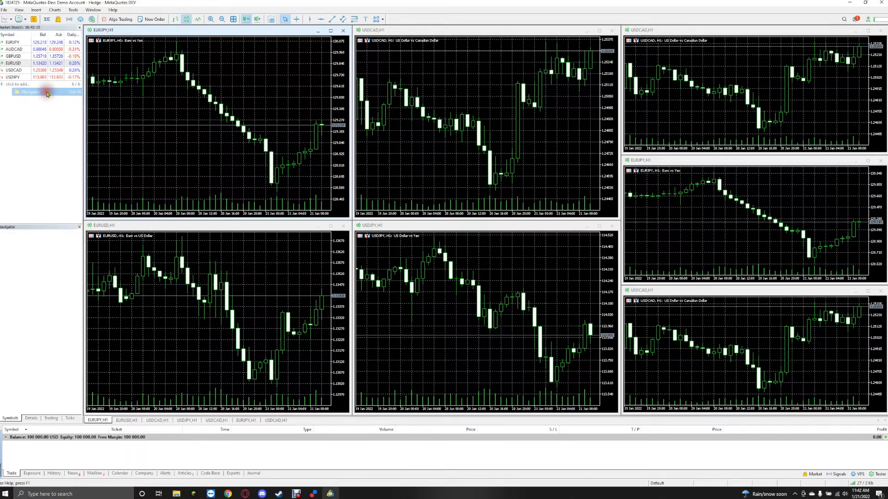
pyautogui.click(30, 91)
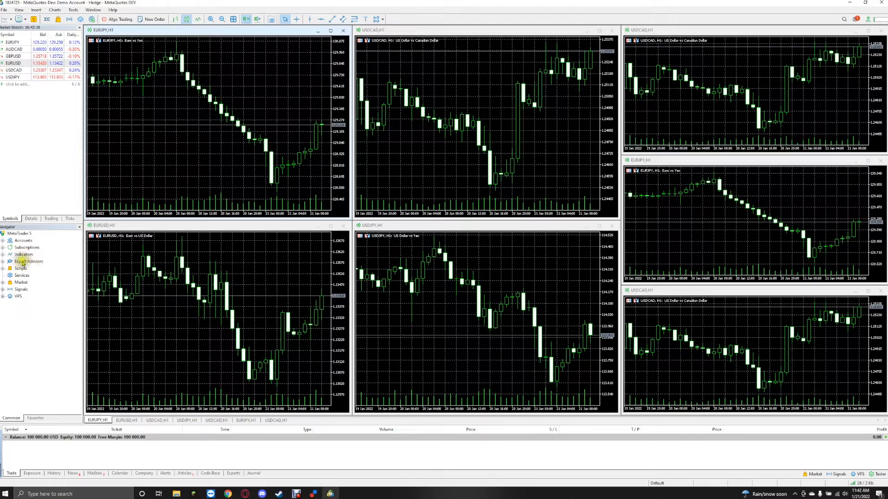
# Expand Expert Advisors > Advisors in the Navigator and select Galileo FX_MT5_Personal
pyautogui.click(28, 261)
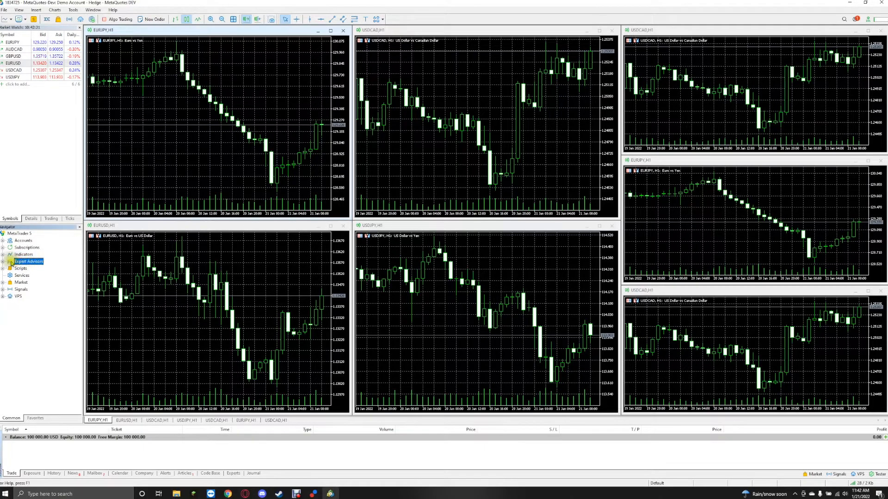
pyautogui.click(4, 261)
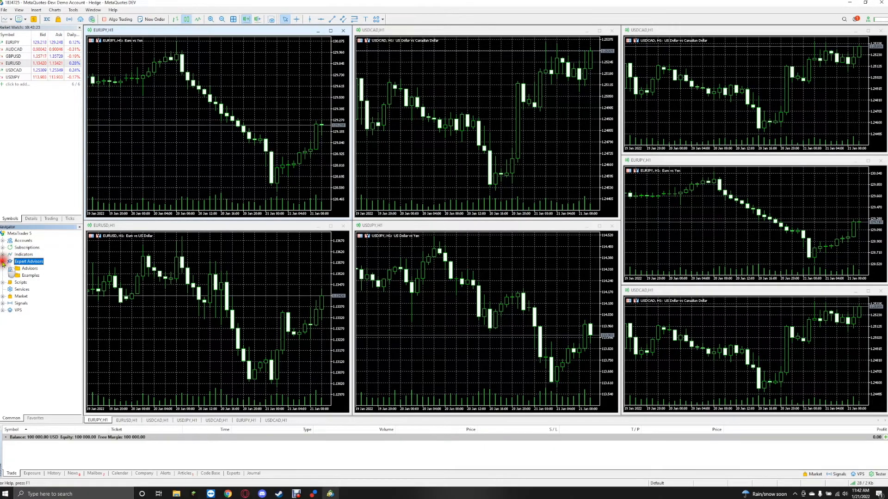
pyautogui.click(29, 269)
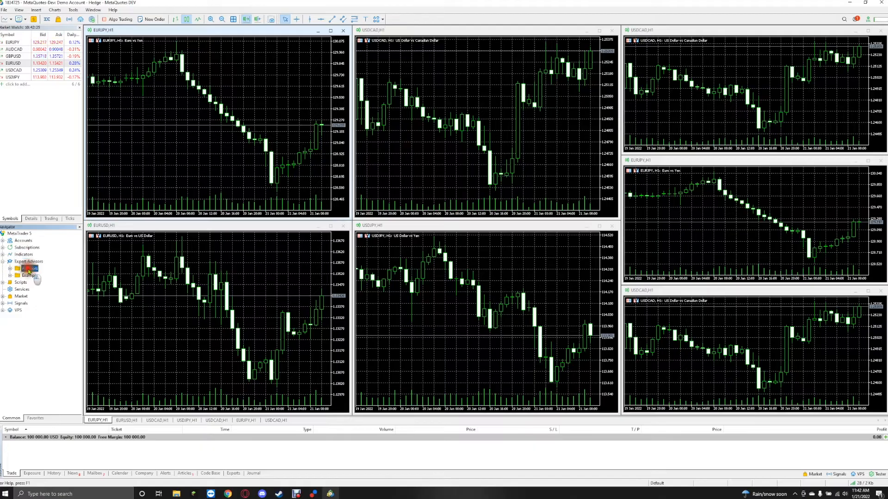
pyautogui.click(29, 268)
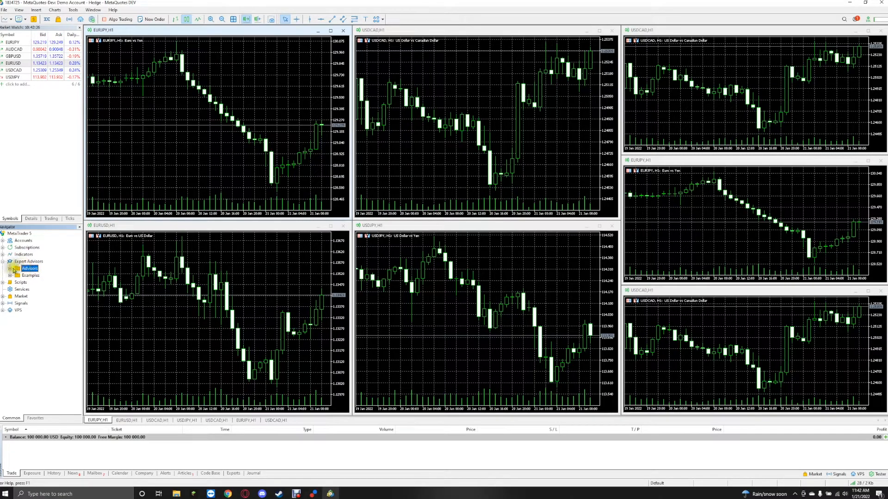
pyautogui.click(10, 260)
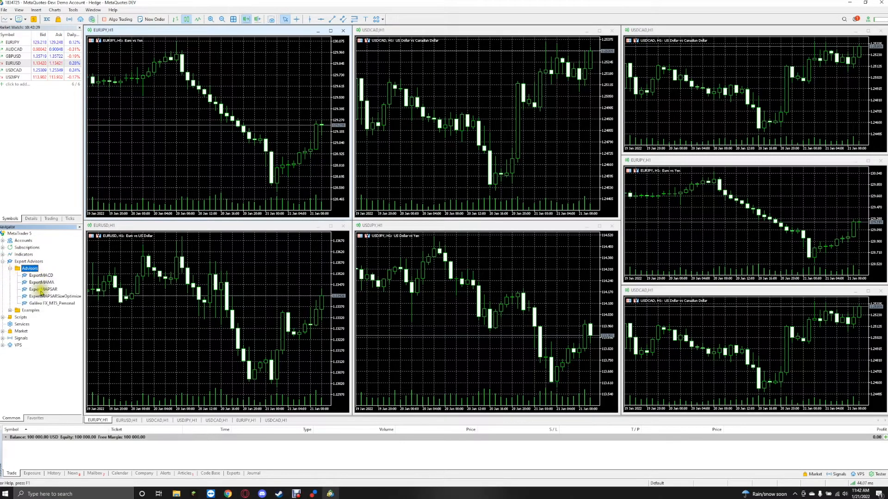
pyautogui.moveTo(51, 303)
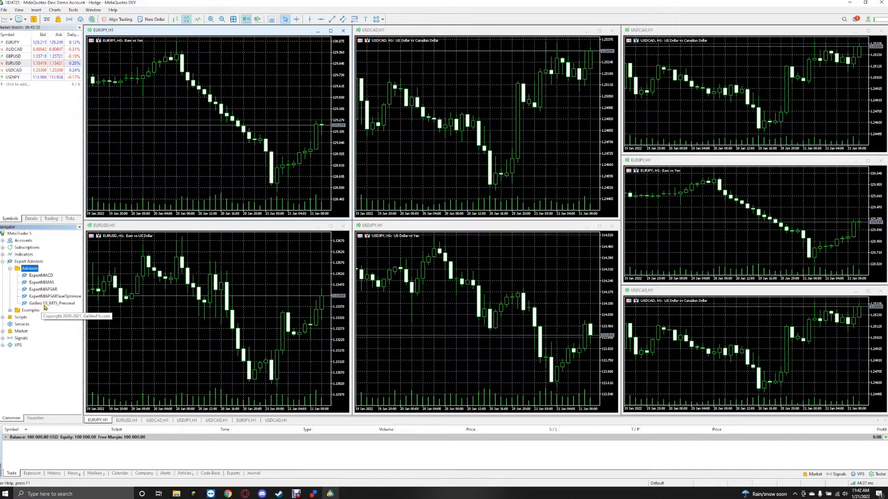
pyautogui.moveTo(34, 306)
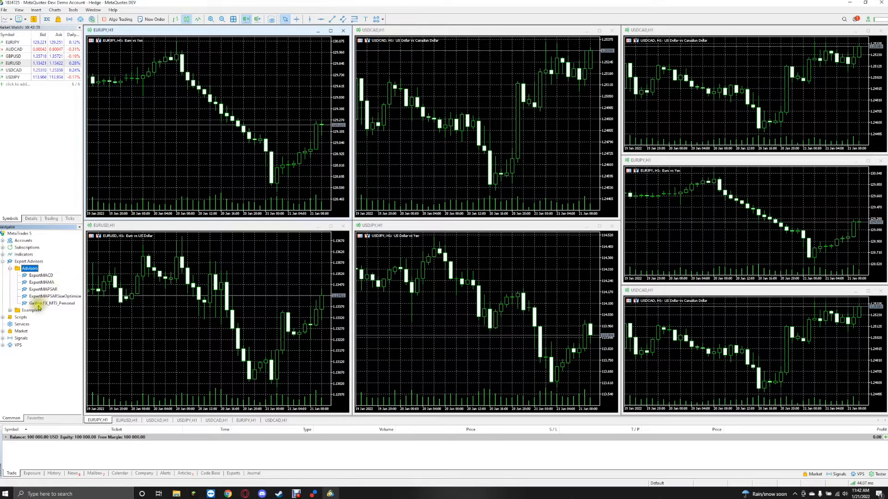
pyautogui.click(49, 303)
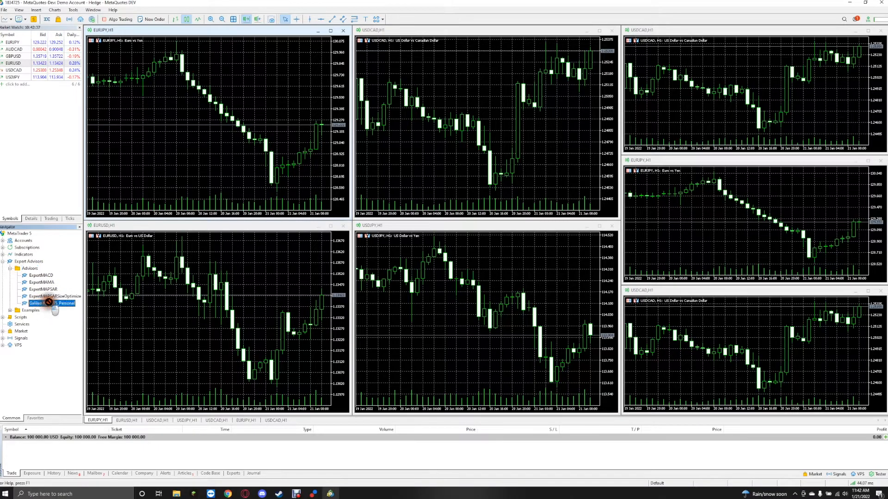
pyautogui.moveTo(204, 127)
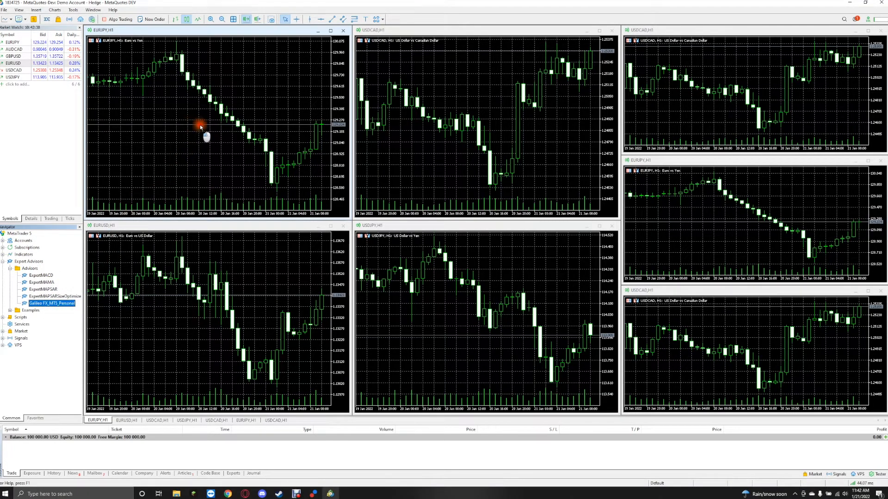
pyautogui.moveTo(192, 294)
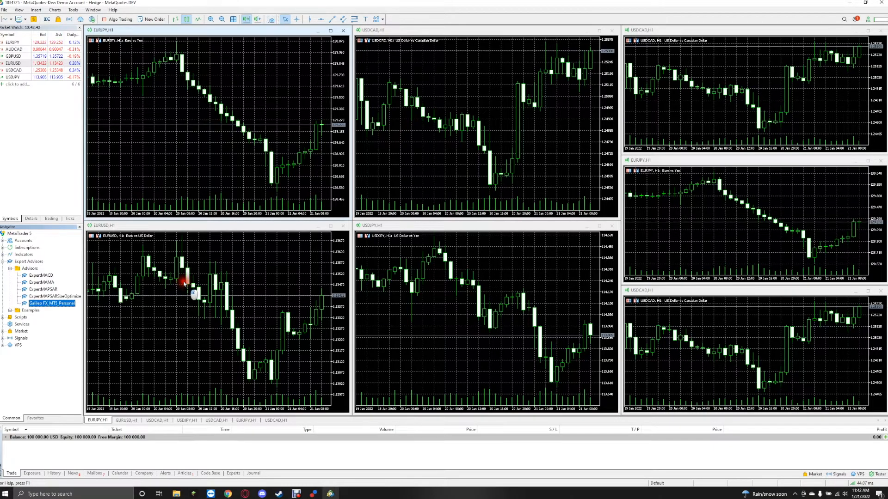
# Attach Galileo FX to EURUSD, allowing Algo Trading and Signals-settings modification, and review its Inputs
pyautogui.doubleClick(51, 303)
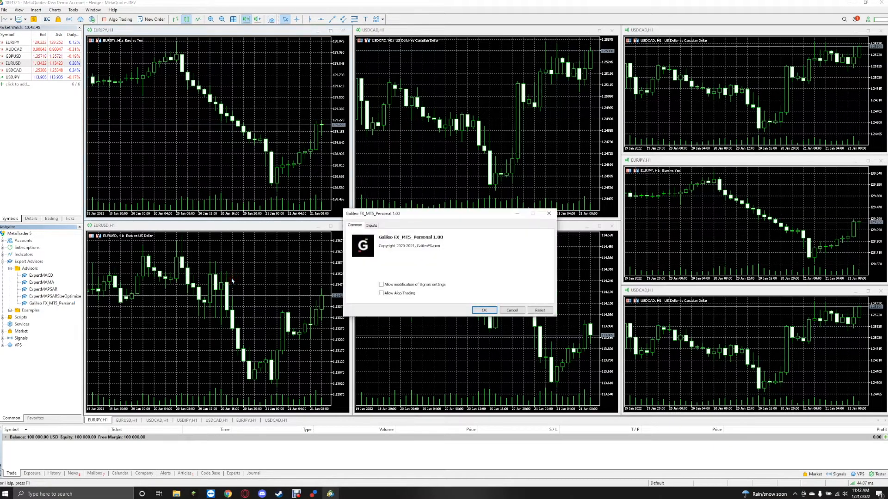
pyautogui.moveTo(478, 237)
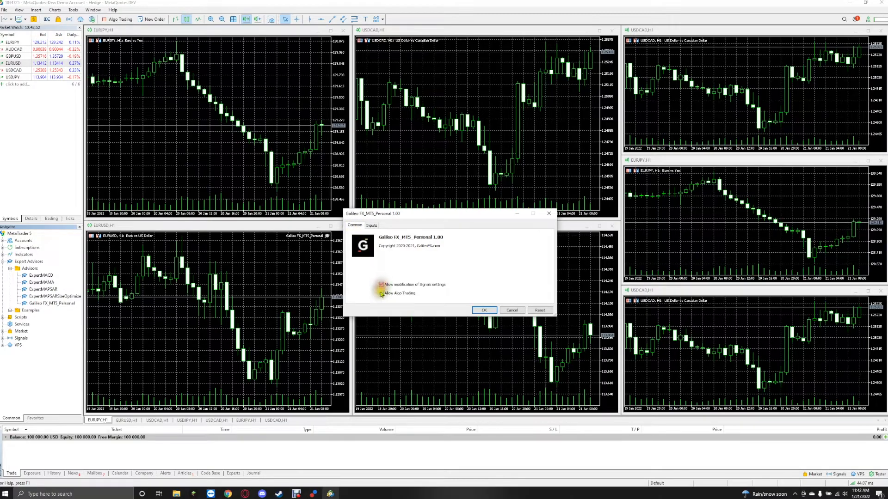
pyautogui.click(381, 284)
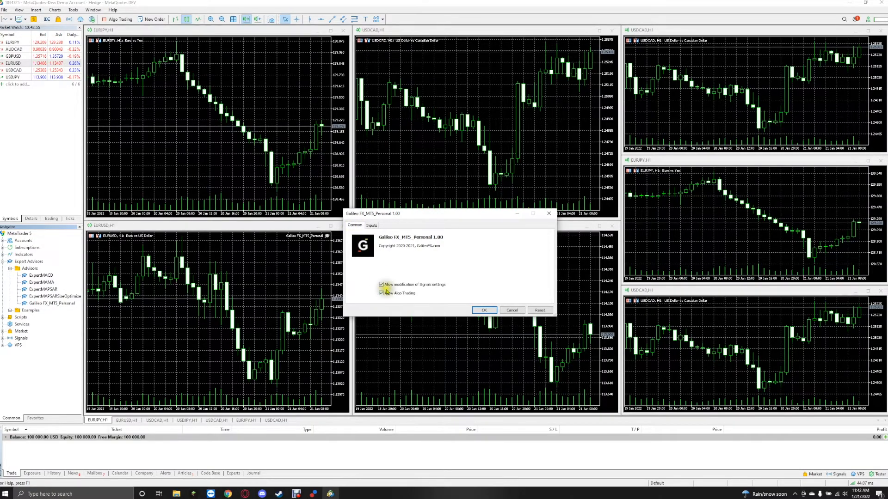
pyautogui.click(370, 226)
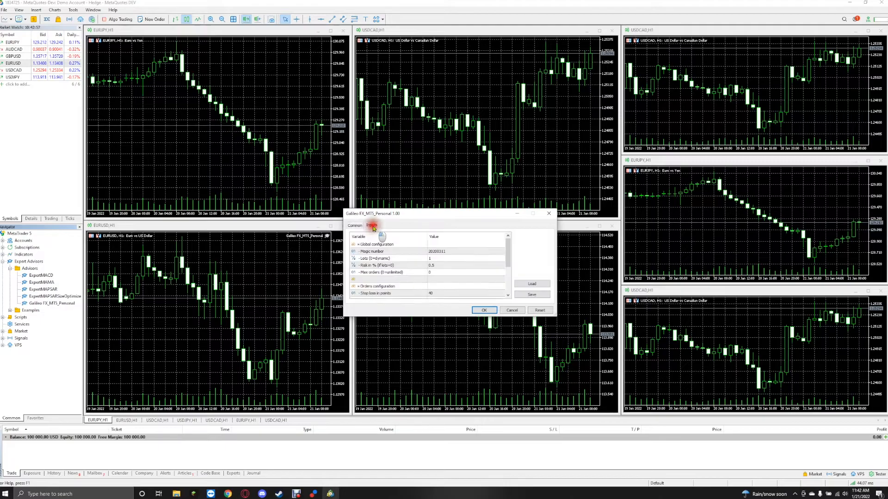
pyautogui.click(371, 225)
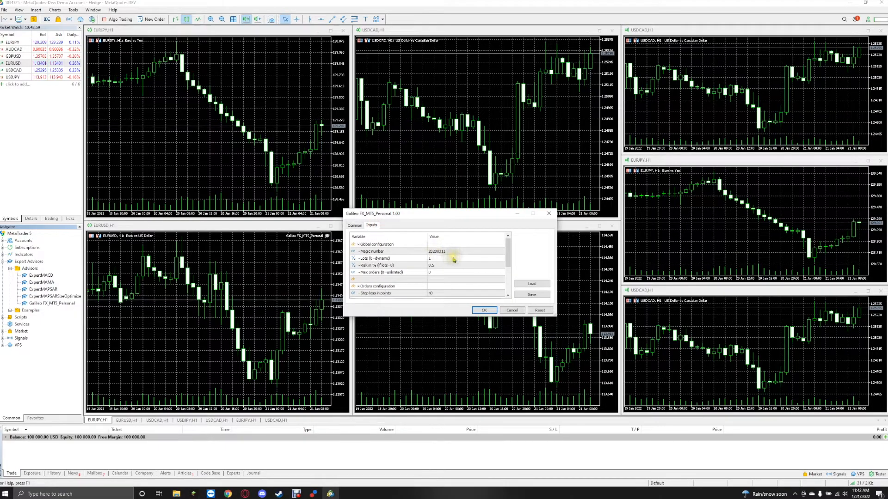
pyautogui.scroll(-3)
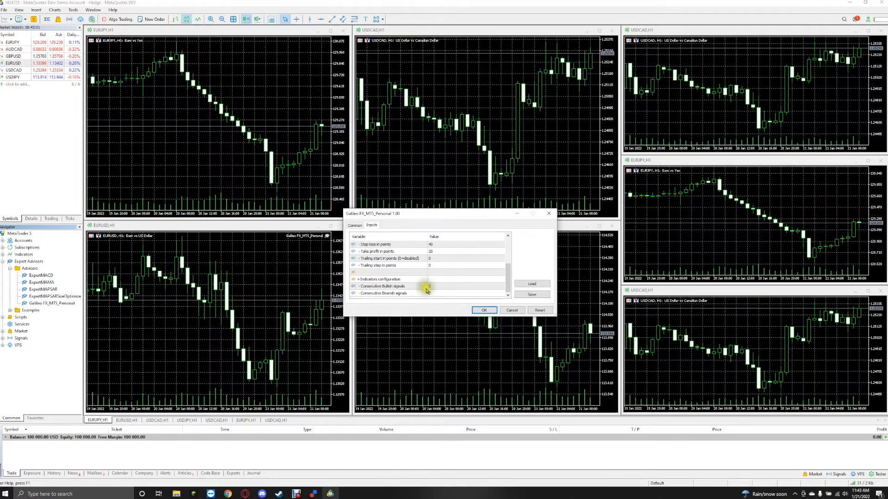
pyautogui.scroll(3)
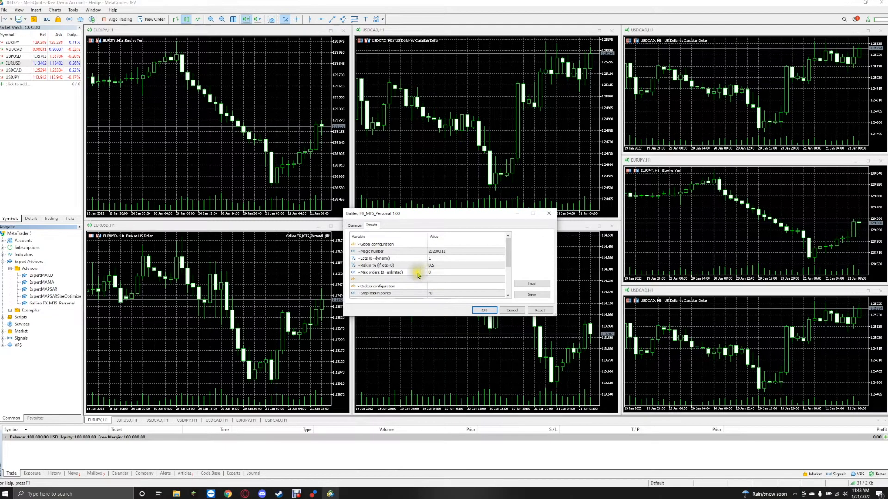
pyautogui.moveTo(229, 493)
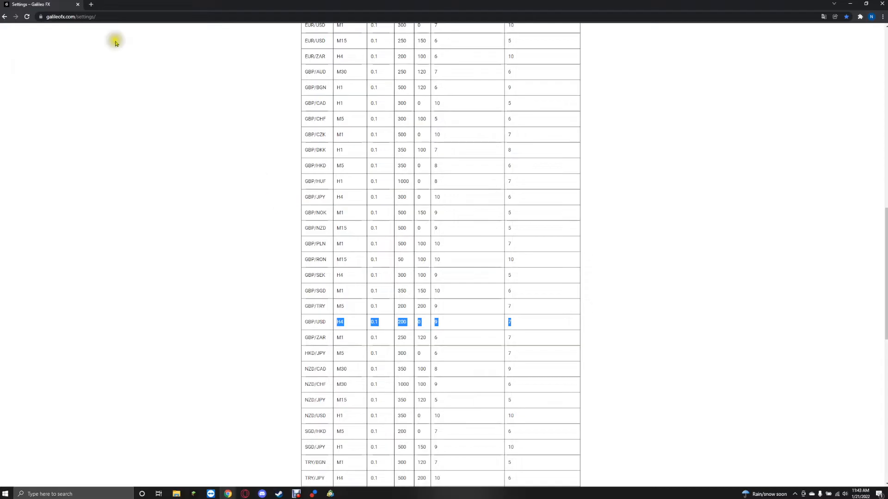
pyautogui.moveTo(70, 17)
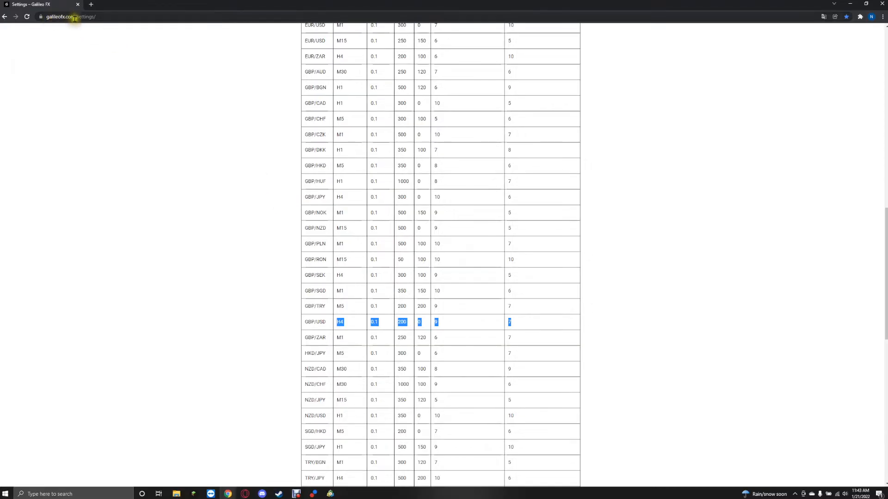
pyautogui.moveTo(376, 259)
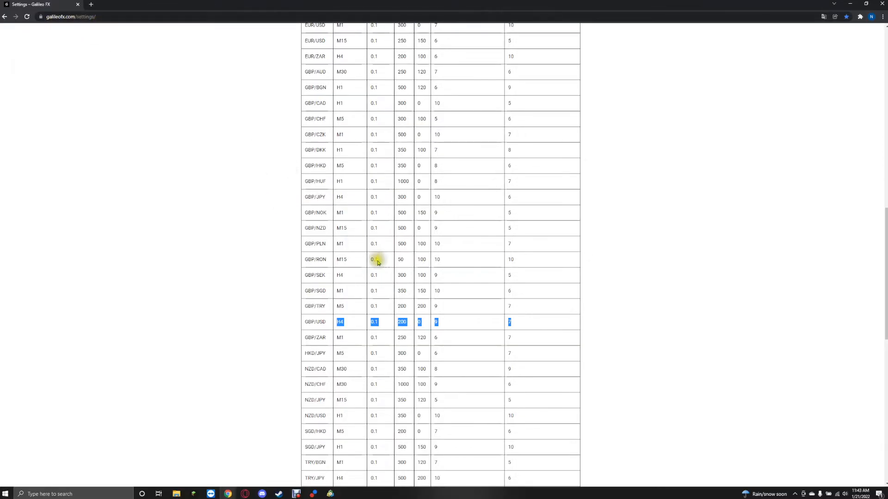
# Locate and highlight the EUR/USD M15 row in the site's recommended settings table
pyautogui.scroll(-3)
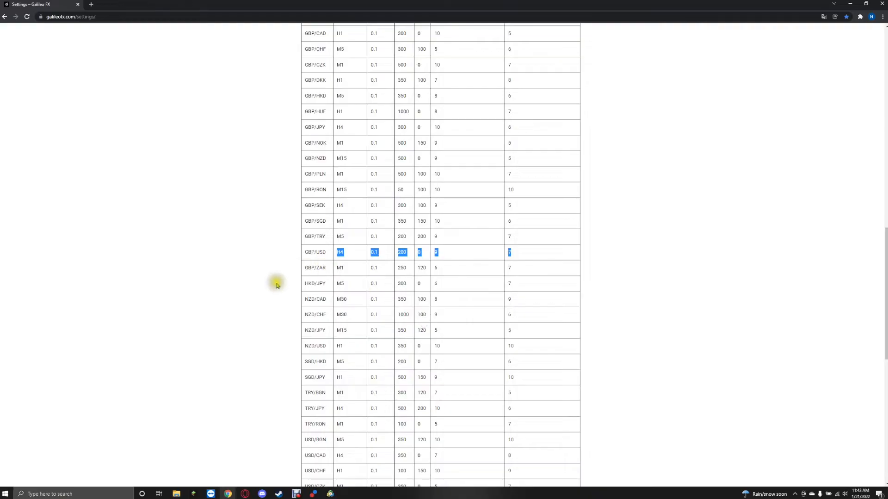
pyautogui.scroll(3)
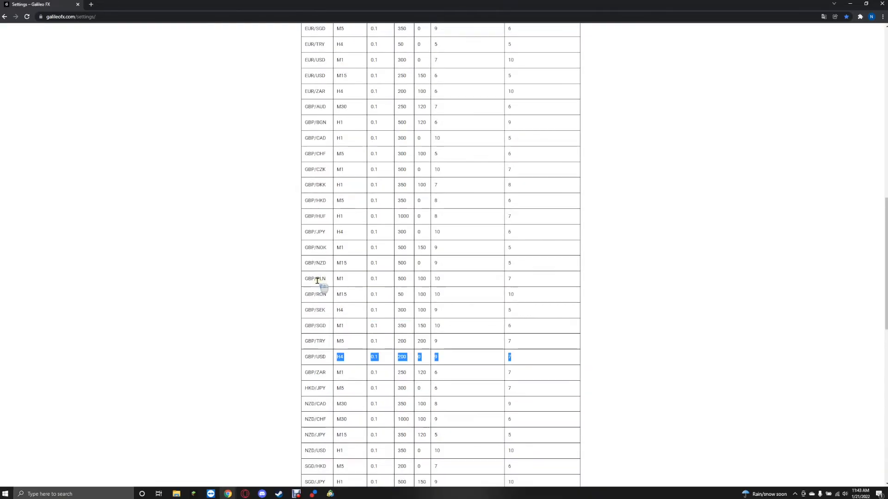
pyautogui.scroll(3)
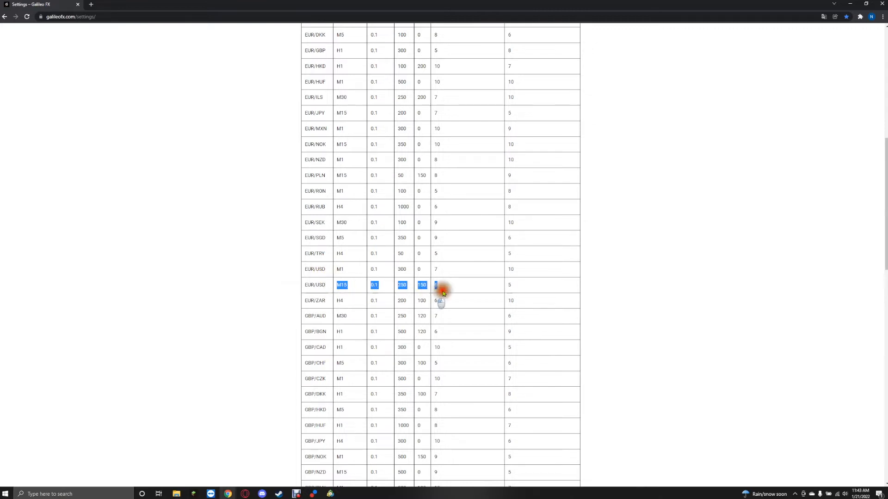
pyautogui.click(507, 285)
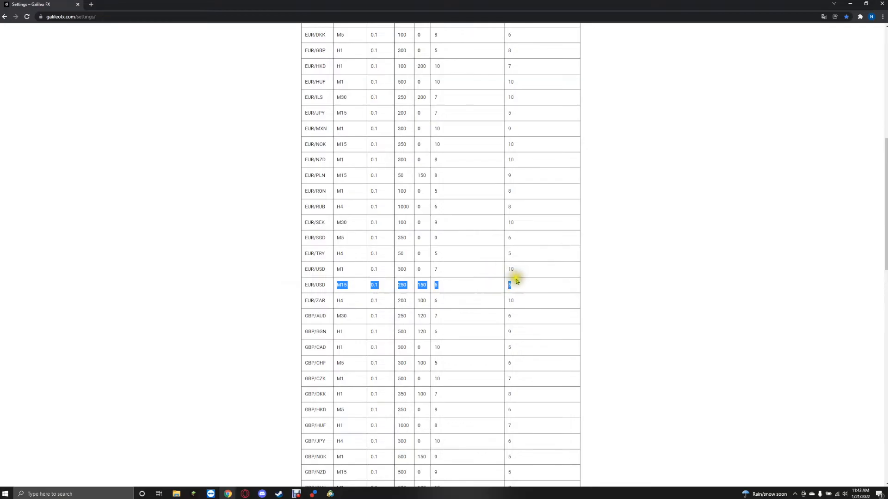
pyautogui.moveTo(330, 352)
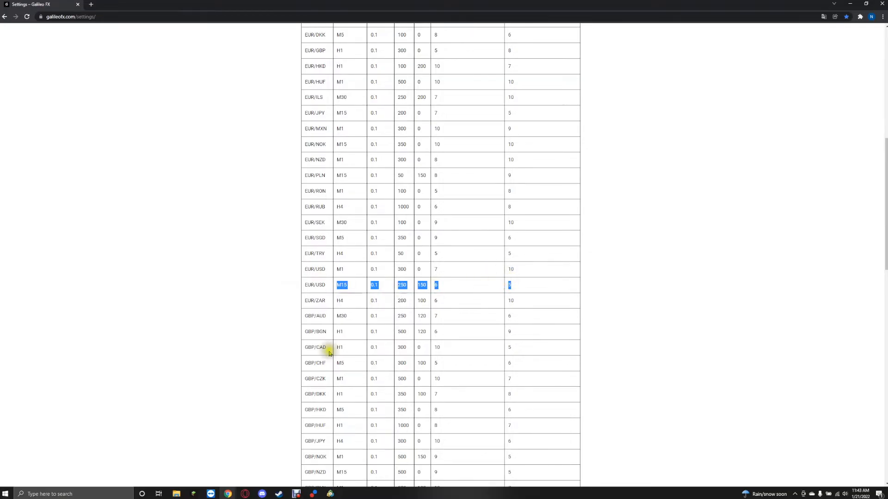
pyautogui.moveTo(427, 291)
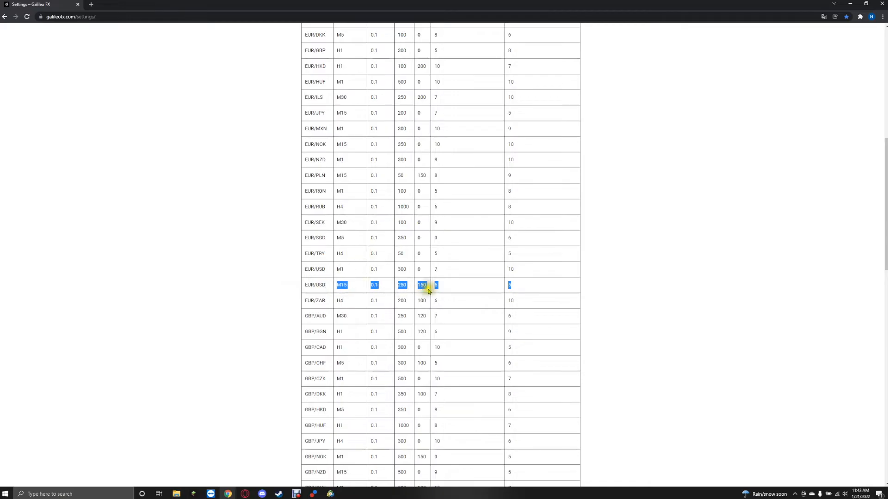
pyautogui.moveTo(421, 285)
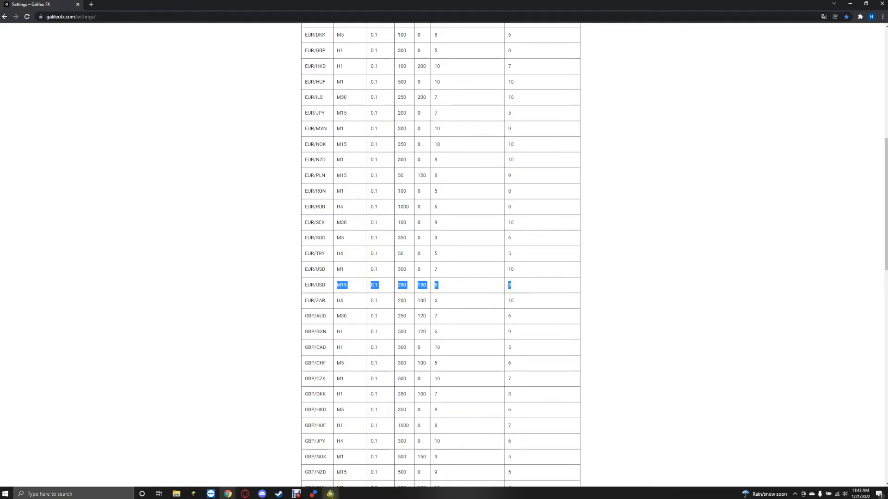
# Enter Lots 0.1 and Stop loss 150 in the Inputs and confirm to run the expert on EURUSD
pyautogui.click(295, 494)
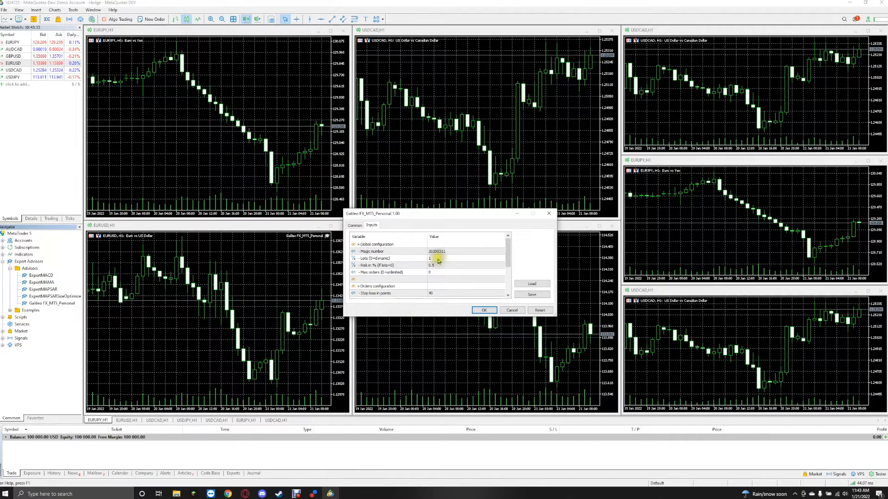
pyautogui.click(433, 266)
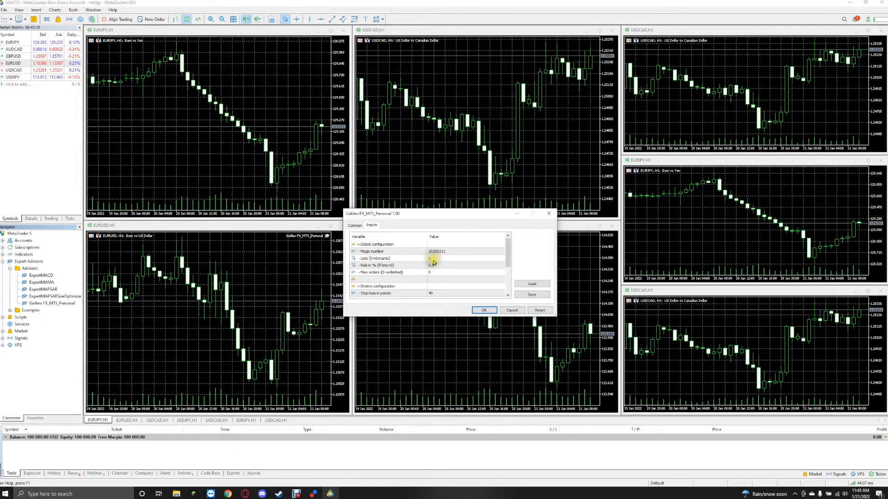
pyautogui.click(396, 259)
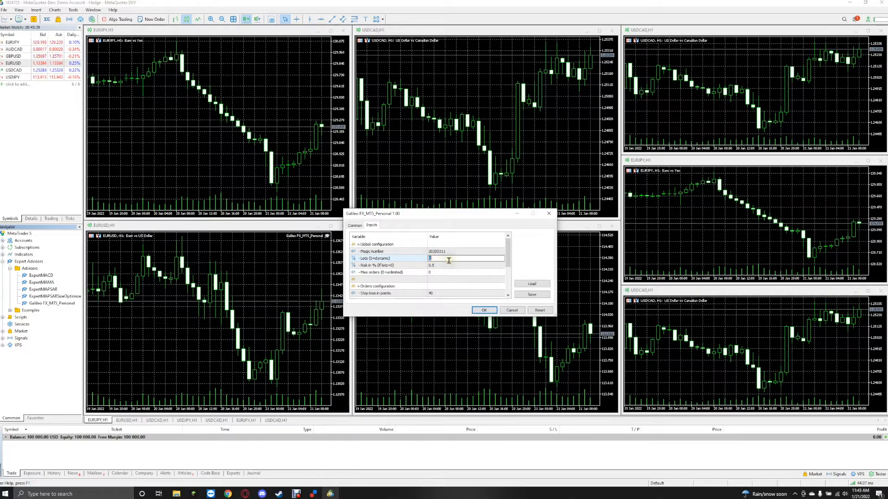
pyautogui.write('0.1')
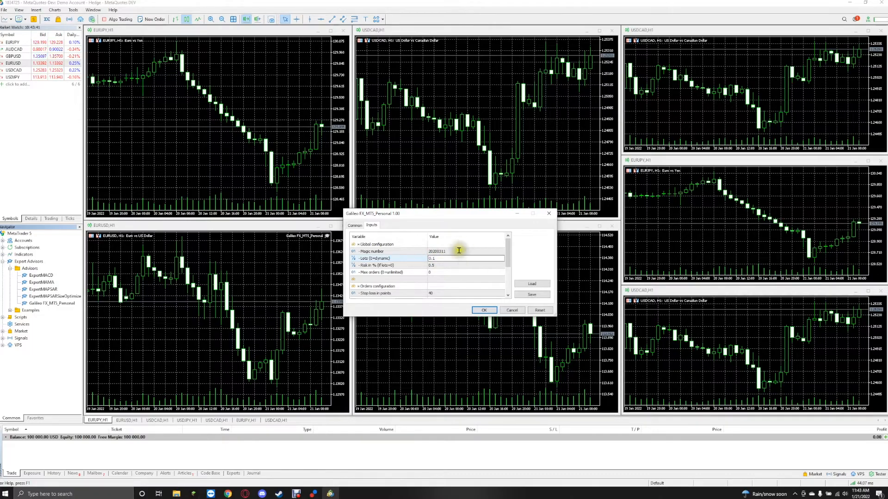
pyautogui.scroll(-3)
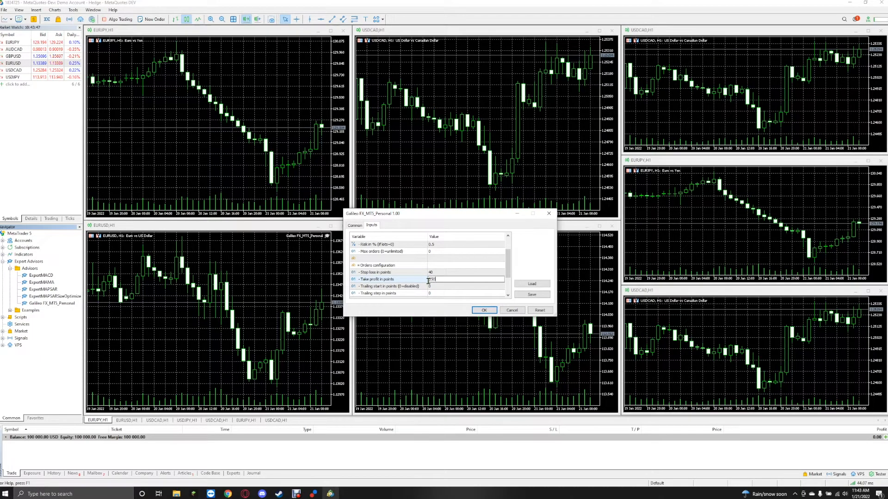
pyautogui.click(464, 272)
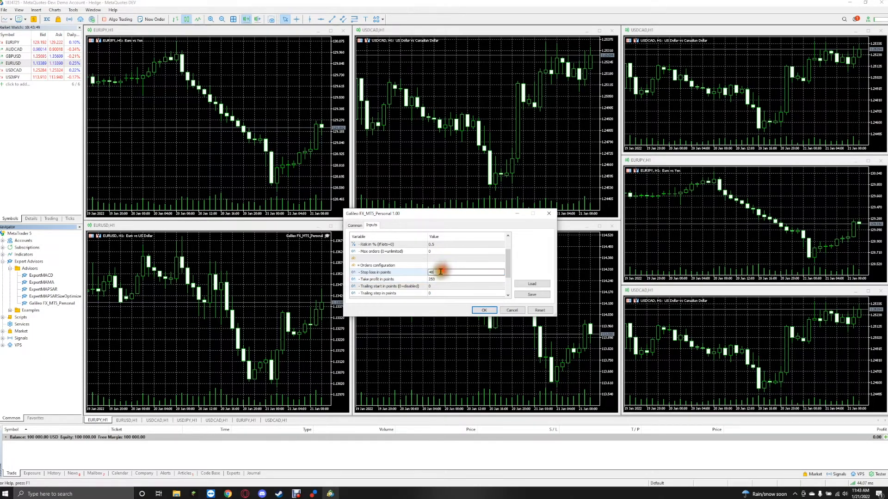
pyautogui.write('150')
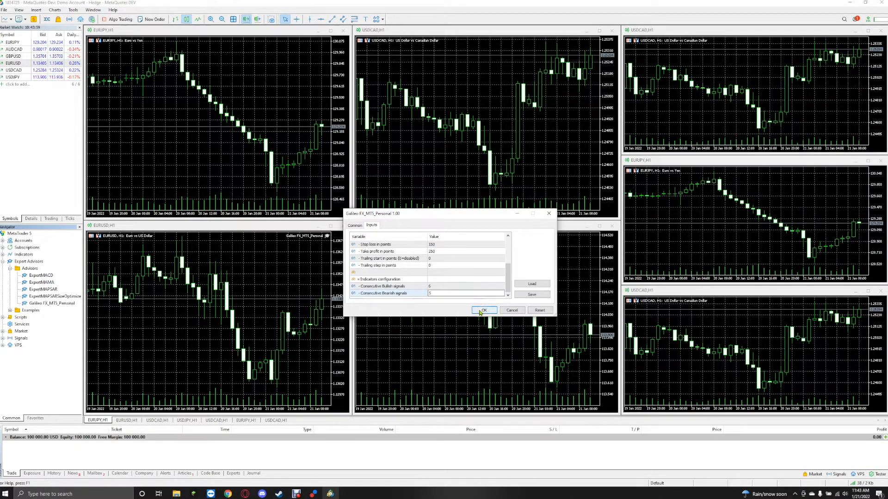
pyautogui.click(483, 311)
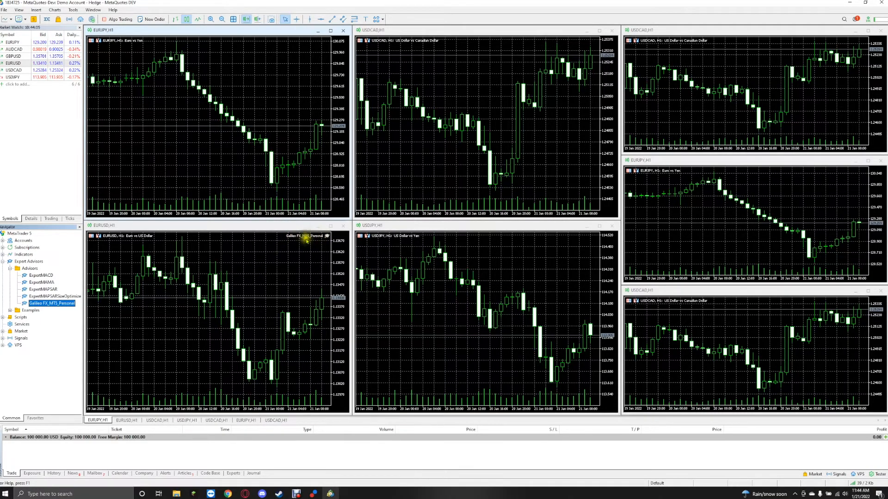
pyautogui.moveTo(281, 241)
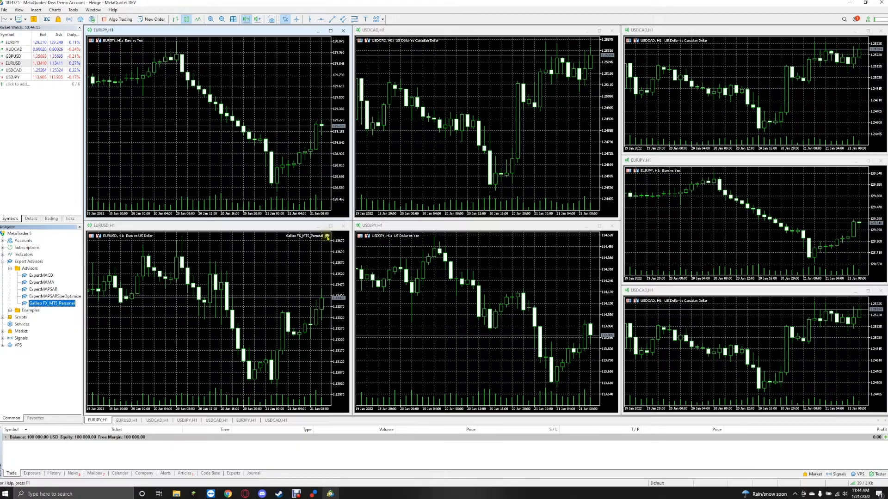
# Recheck the expert's settings, then switch the EURUSD chart to M15 via the Timeframes toolbar
pyautogui.doubleClick(50, 303)
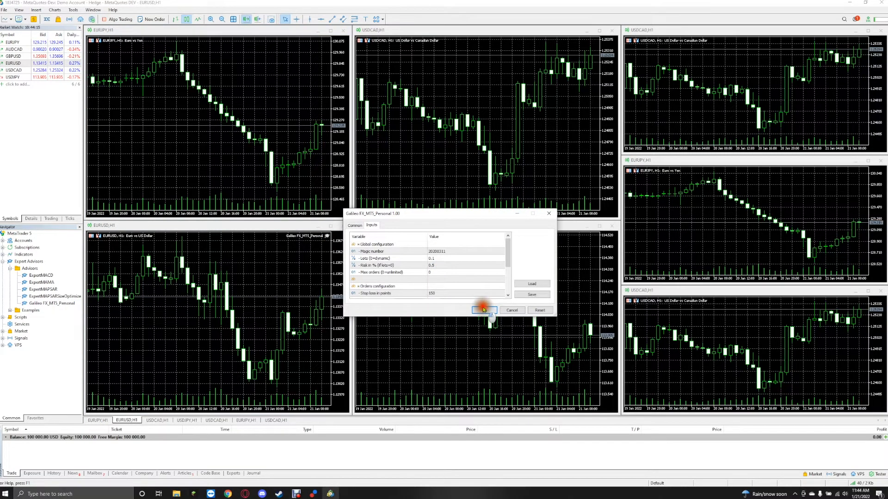
pyautogui.click(484, 310)
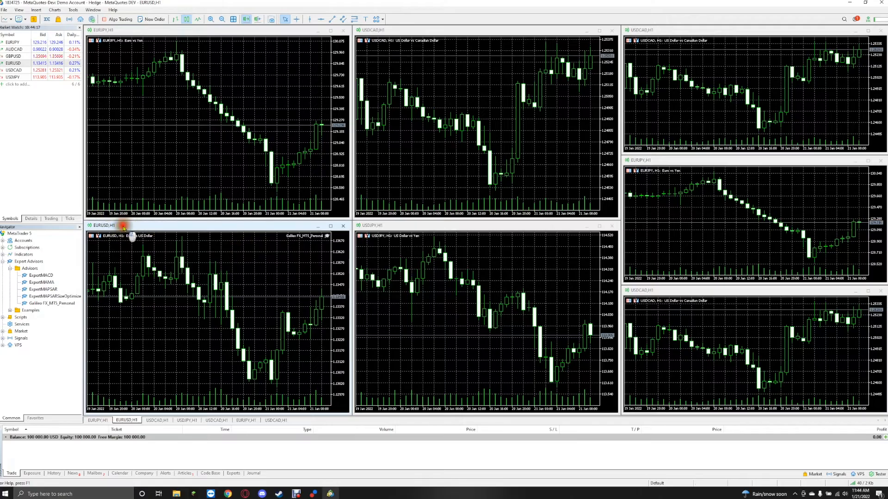
pyautogui.moveTo(229, 494)
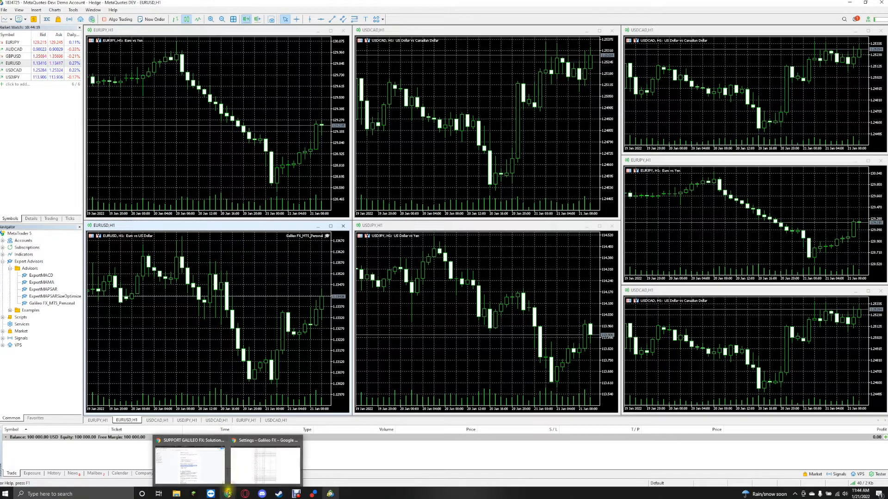
pyautogui.click(263, 461)
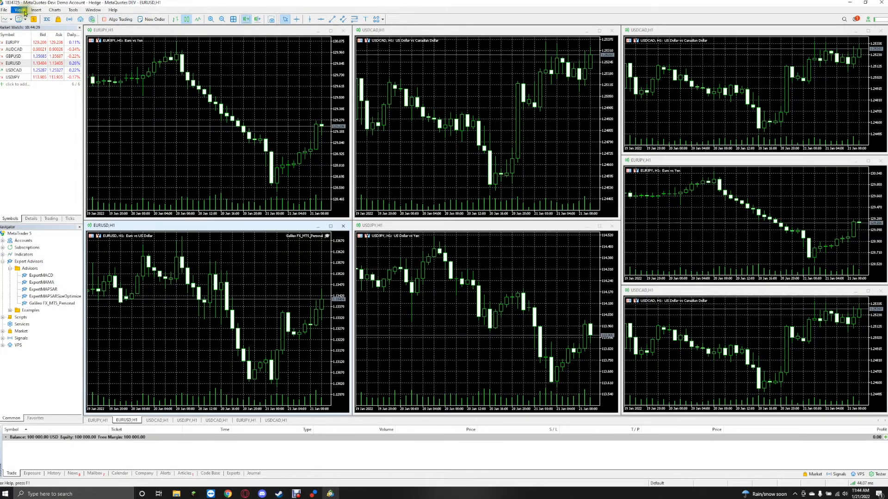
pyautogui.click(19, 9)
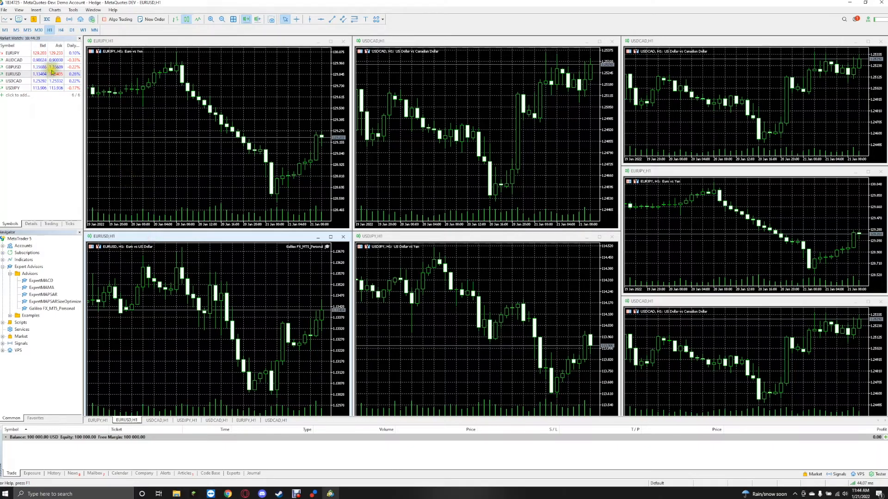
pyautogui.click(27, 30)
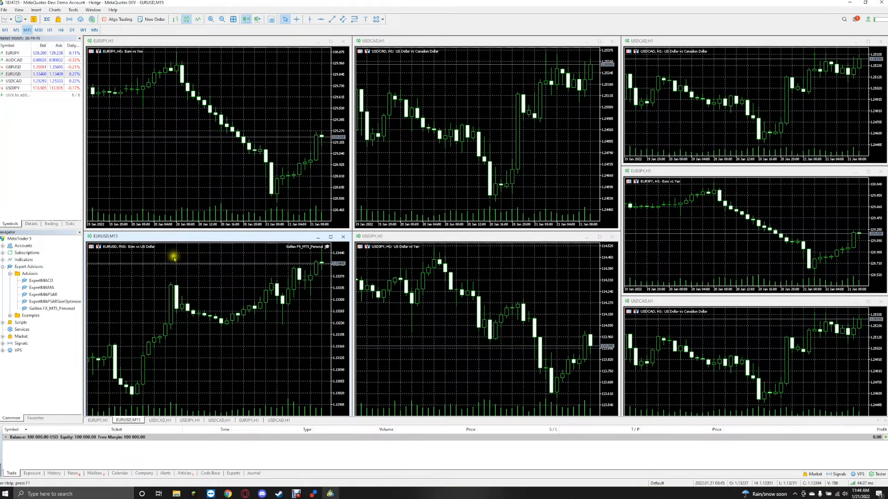
pyautogui.moveTo(40, 311)
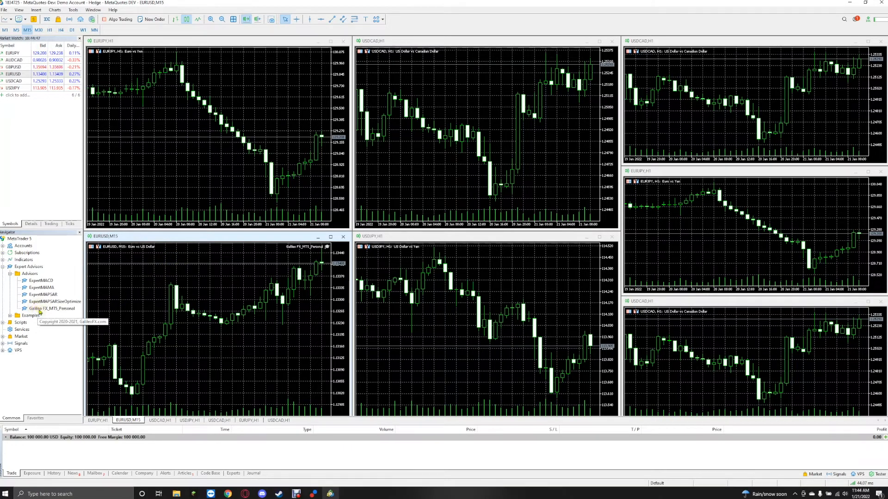
pyautogui.moveTo(177, 130)
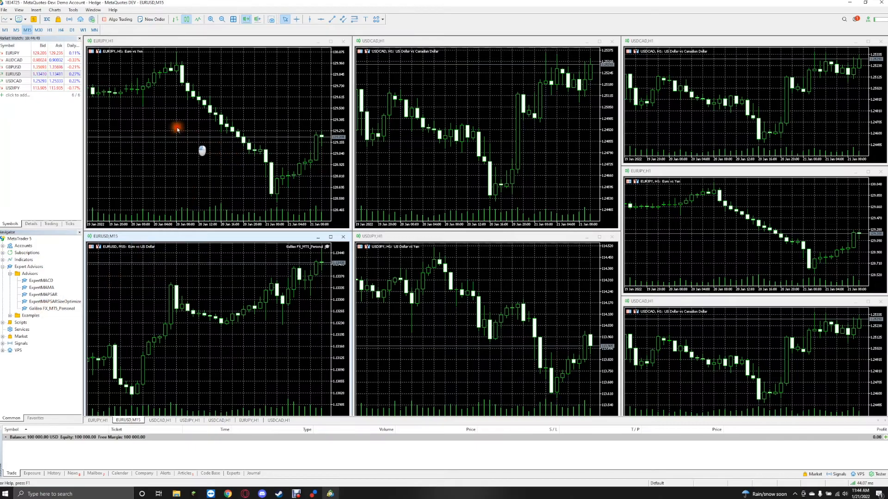
pyautogui.moveTo(182, 107)
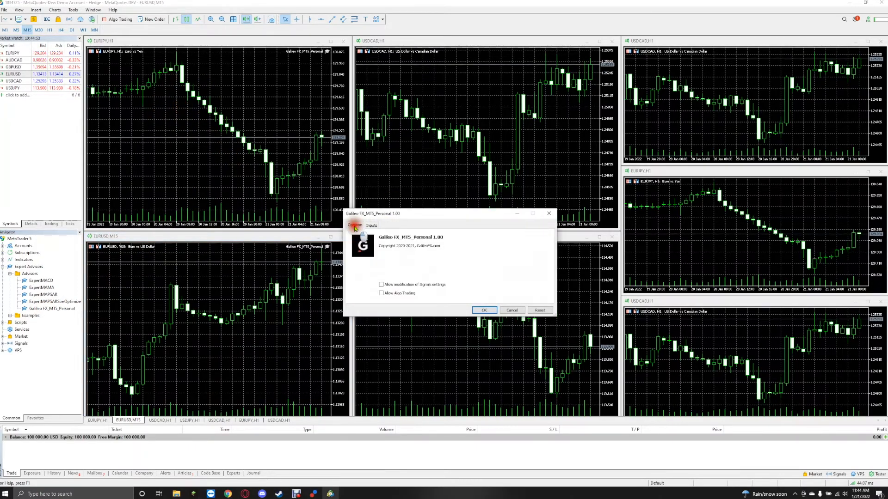
# Tick 'Allow modification of Signals settings' and 'Allow Algo Trading' for Galileo FX on EURJPY
pyautogui.click(381, 284)
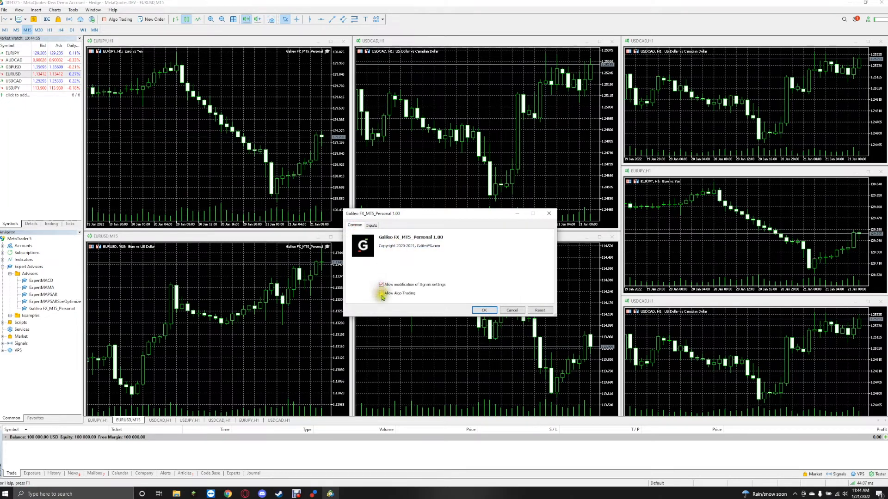
pyautogui.click(381, 293)
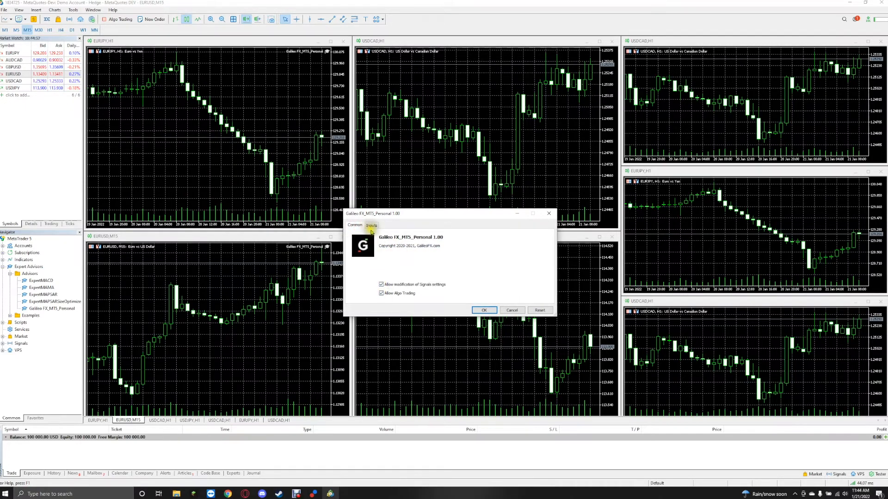
pyautogui.click(371, 225)
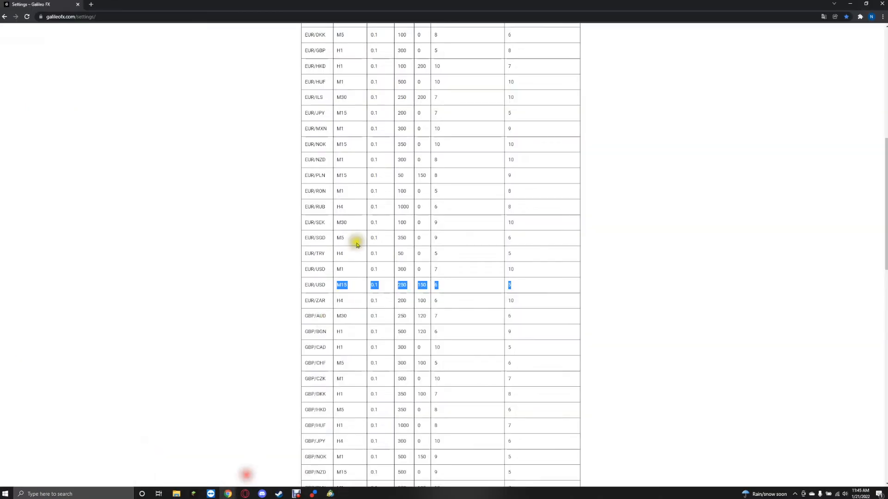
pyautogui.moveTo(328, 214)
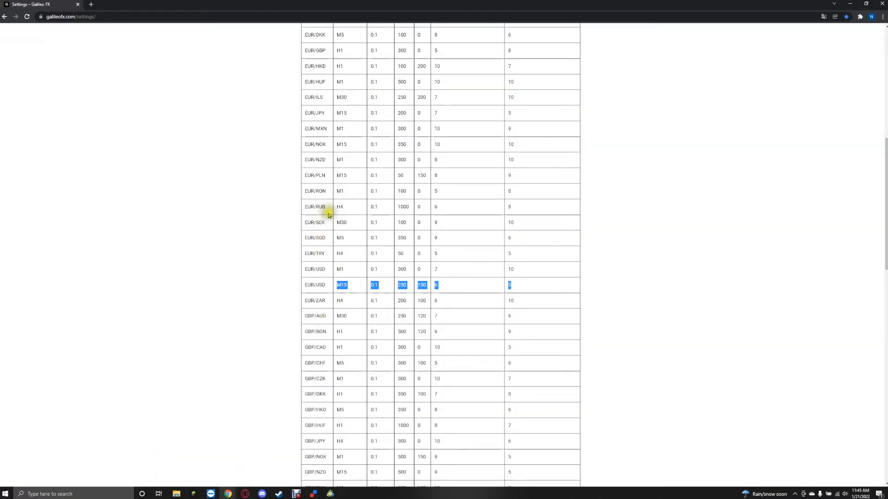
# Scroll the Galileo FX settings table to the EUR/JPY M15 row and return to the terminal
pyautogui.scroll(3)
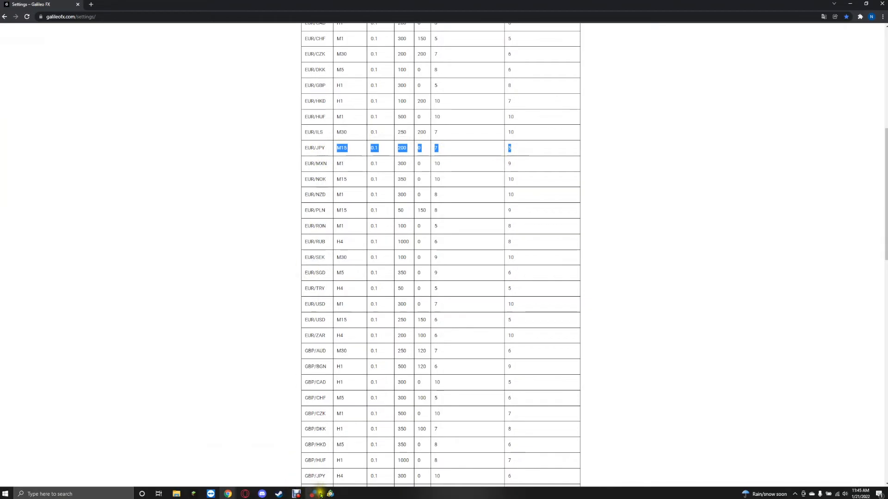
pyautogui.click(330, 494)
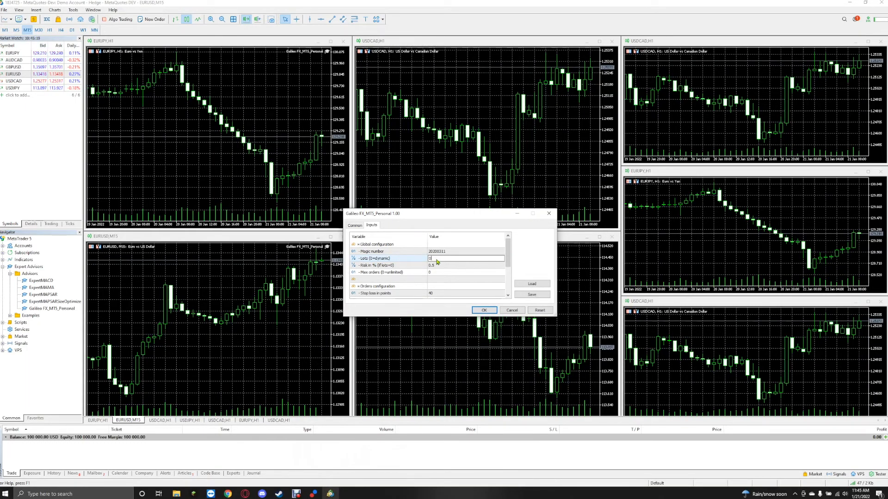
# Apply Lots 0.1, Stop loss 0, Take profit 200, Bullish 7, Bearish 5 and attach the expert to EURJPY
pyautogui.scroll(-3)
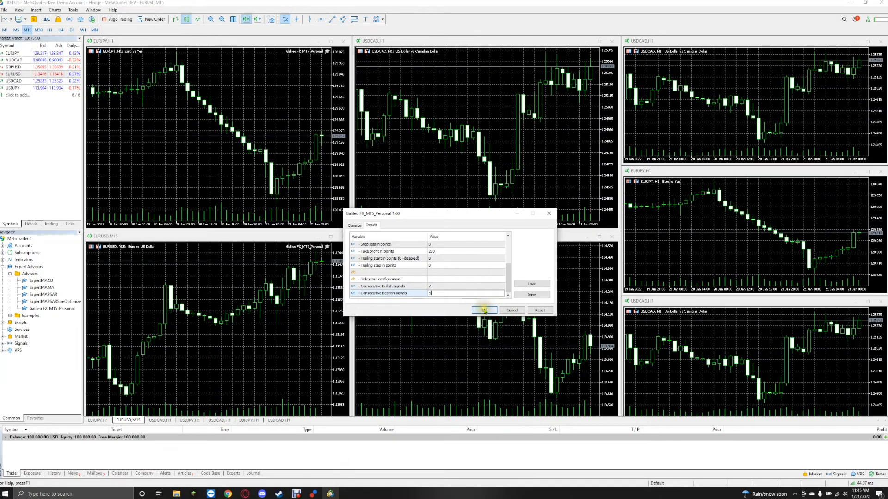
pyautogui.click(483, 311)
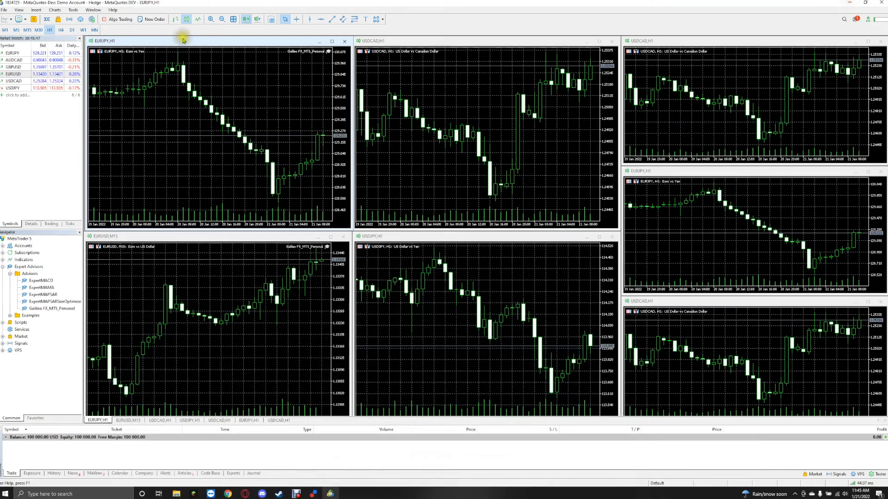
# Activate the EURJPY chart and set it to the M15 timeframe
pyautogui.click(6, 29)
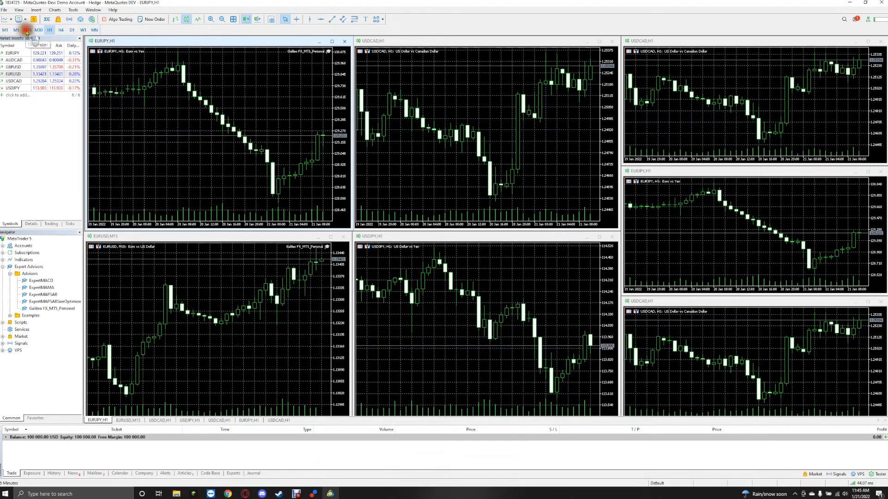
pyautogui.click(27, 30)
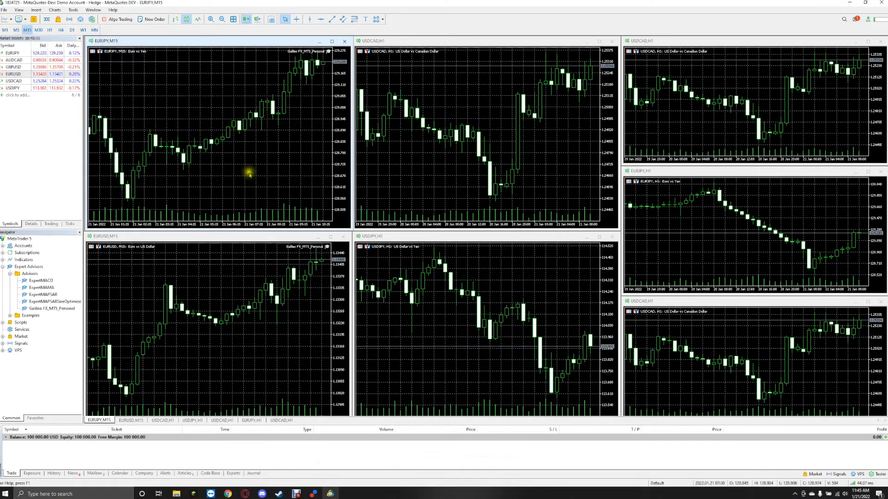
pyautogui.moveTo(554, 138)
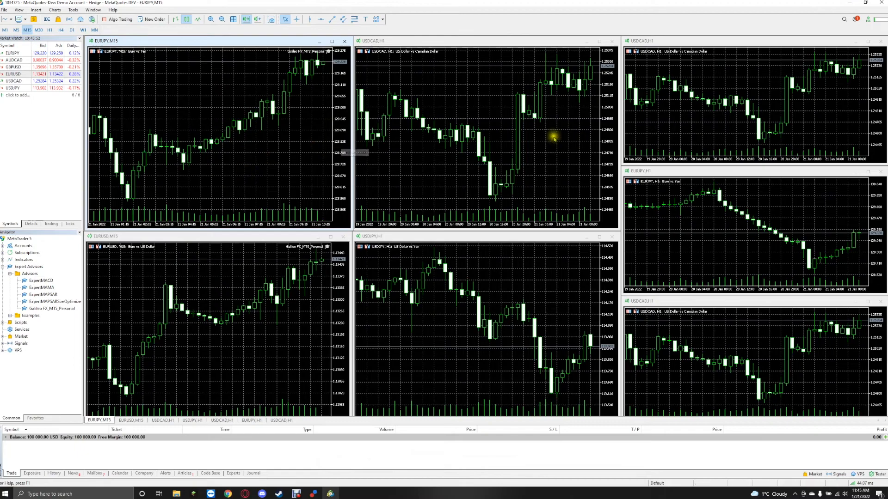
pyautogui.moveTo(384, 147)
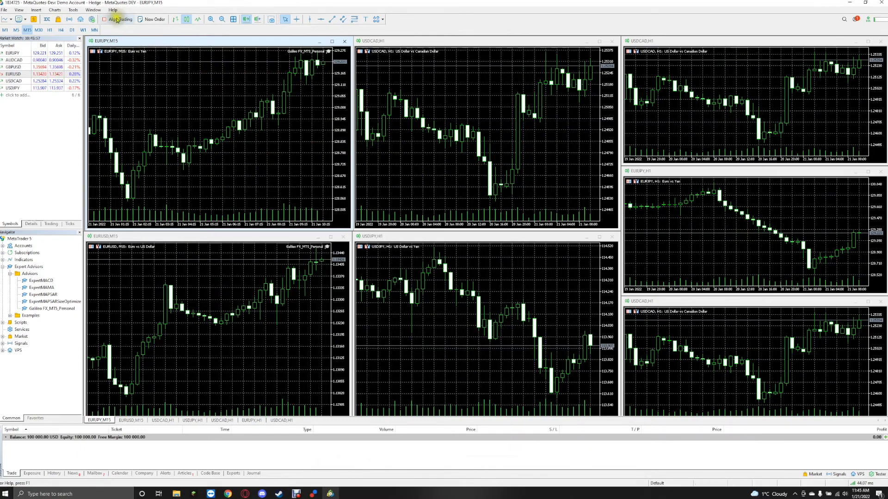
pyautogui.moveTo(119, 18)
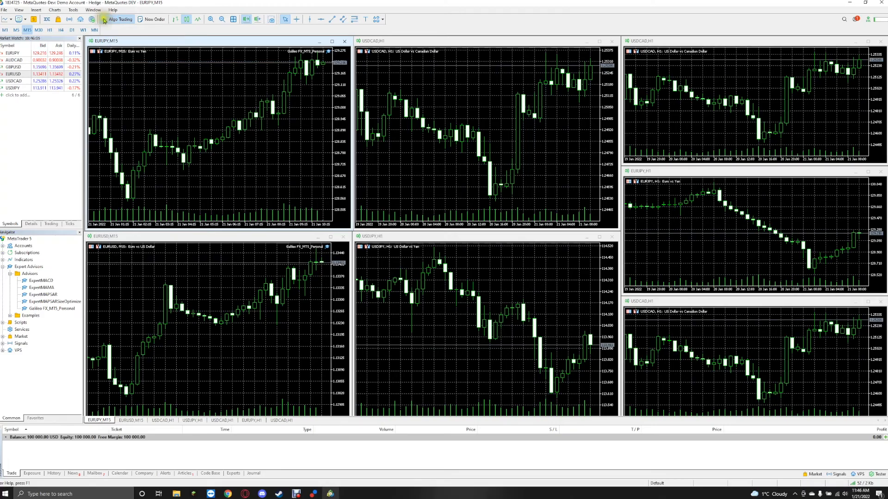
pyautogui.moveTo(182, 52)
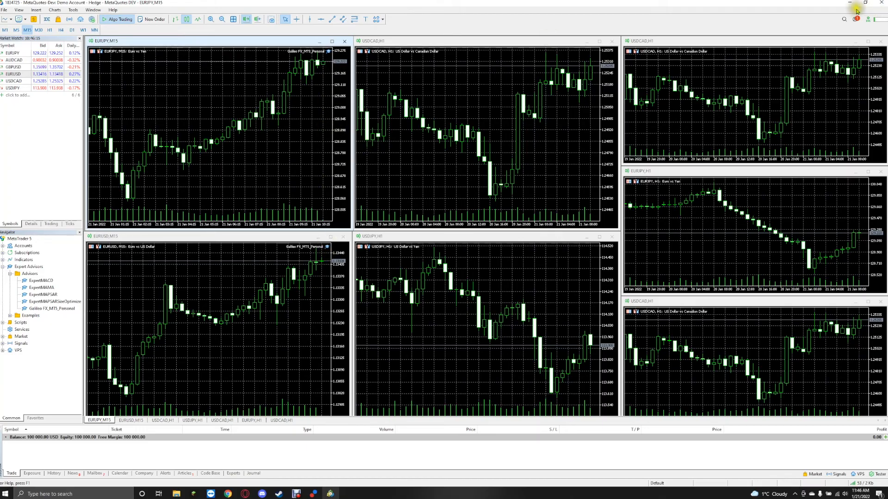
# Minimise the MetaTrader 5 terminal to the Windows desktop
pyautogui.click(849, 2)
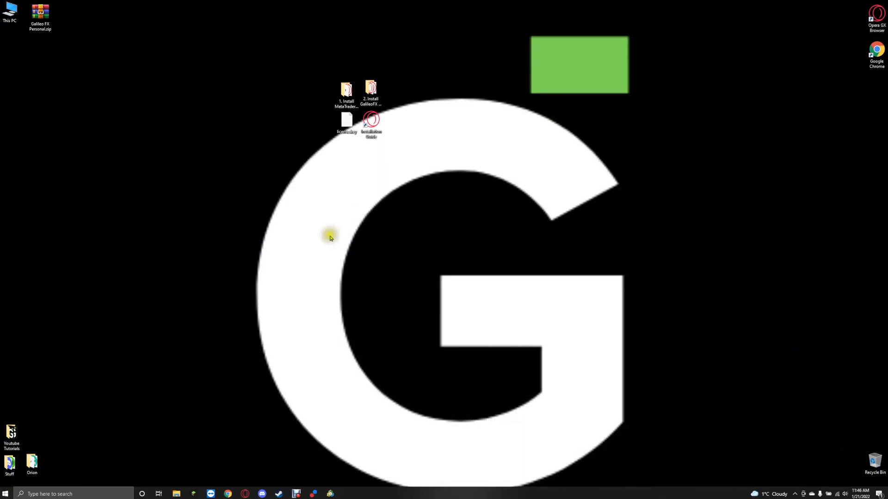